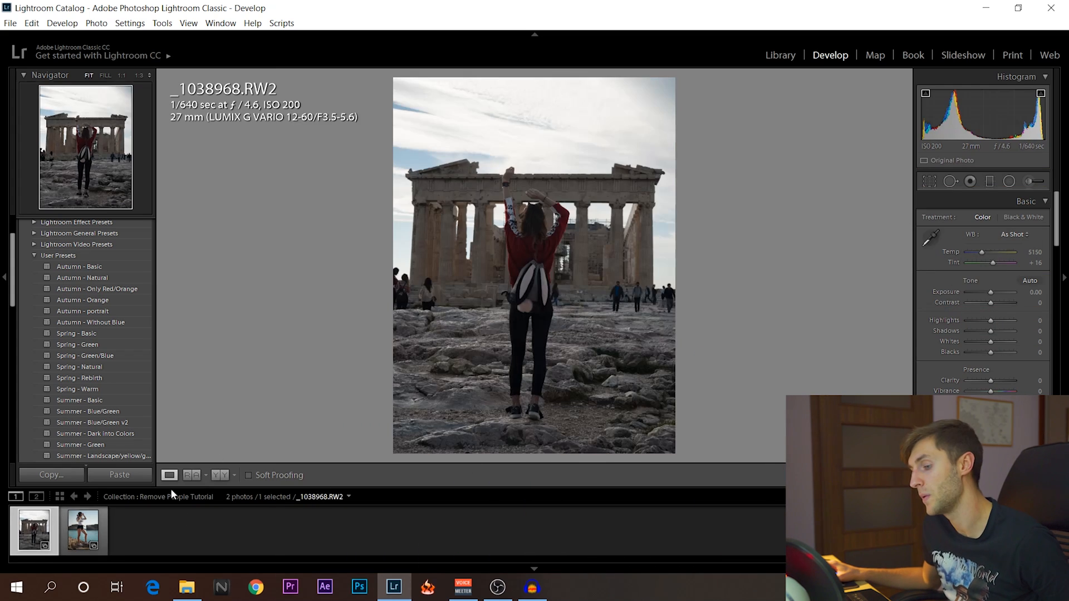
Flip between the Acropolis photo and seaside portrait, ending on _1089126.RW2.
{"action": "left_click", "coordinate": [32, 531]}
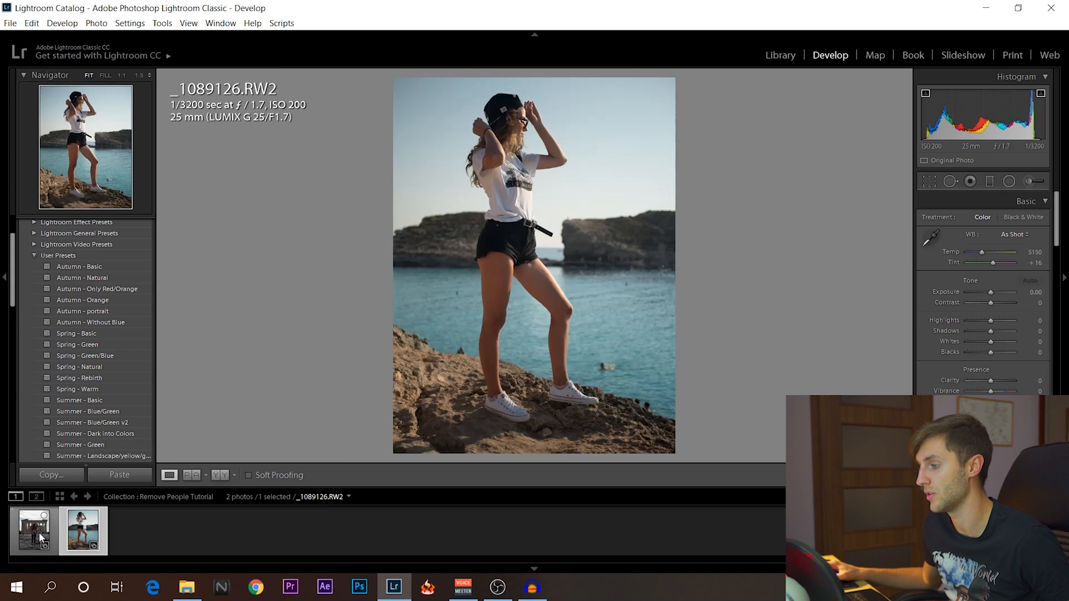
{"action": "left_click", "coordinate": [33, 531]}
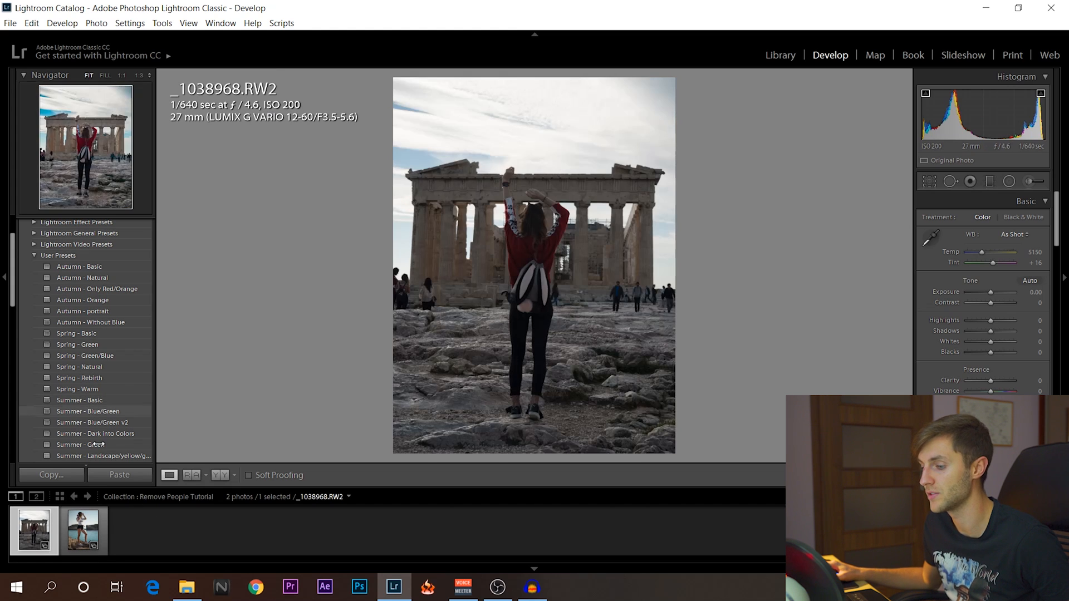
{"action": "left_click", "coordinate": [82, 531]}
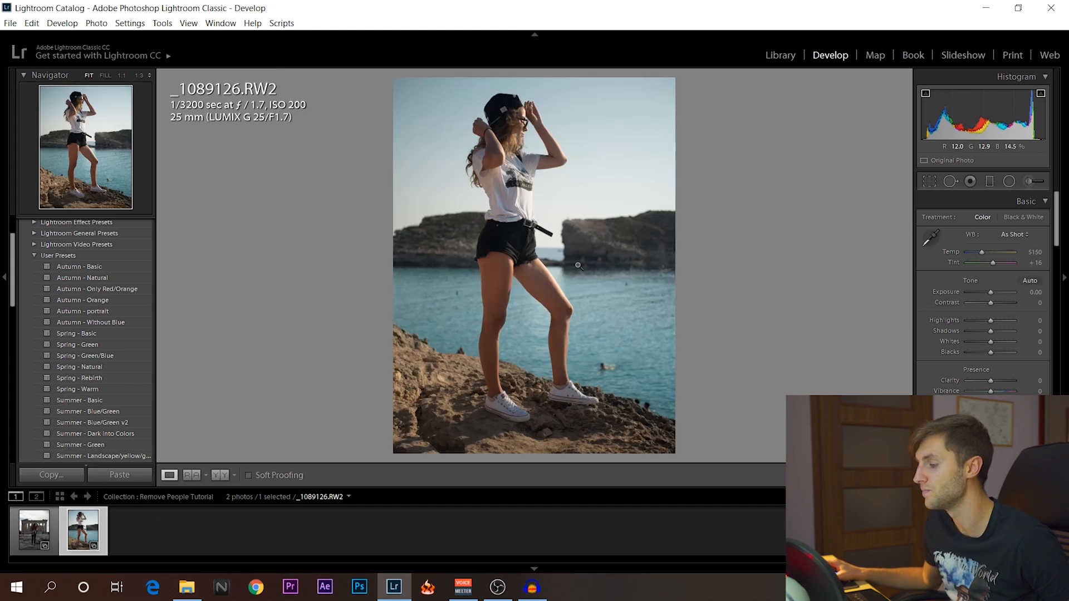
{"action": "mouse_move", "coordinate": [592, 372]}
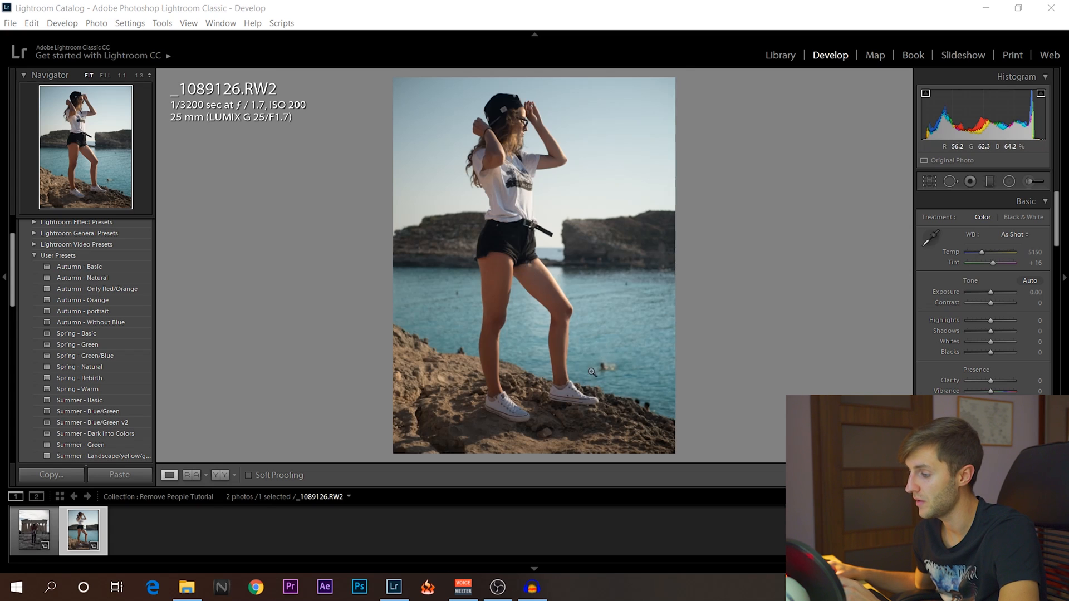
{"action": "mouse_move", "coordinate": [460, 284]}
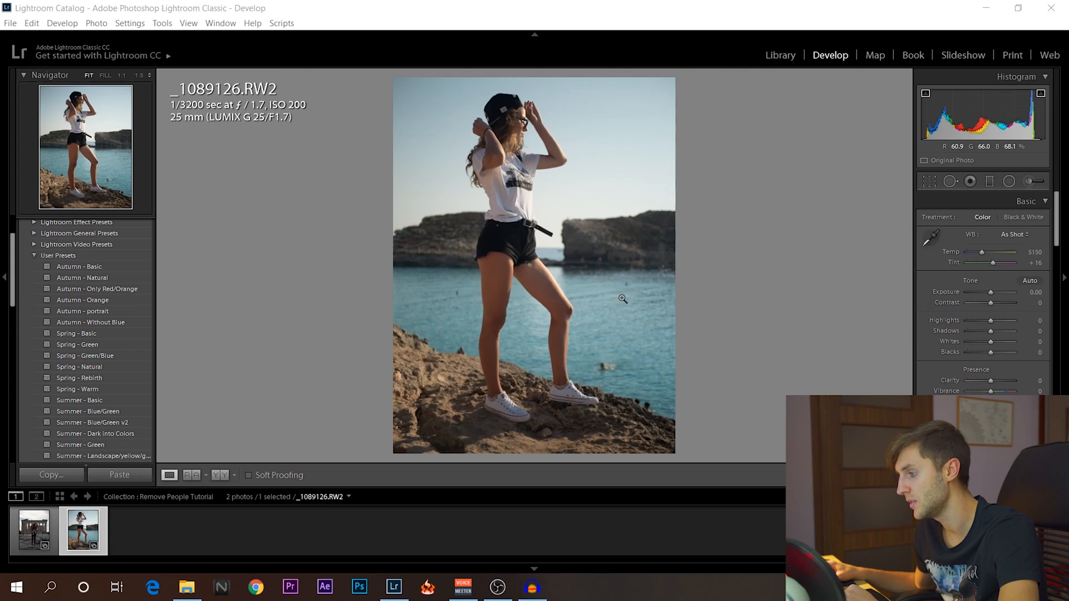
{"action": "mouse_move", "coordinate": [623, 351]}
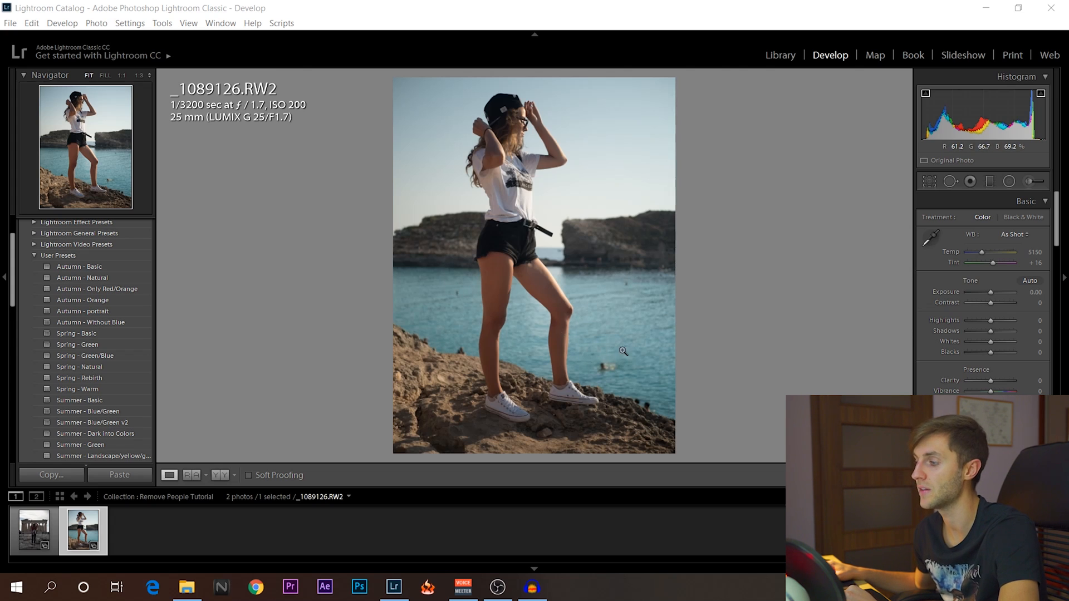
{"action": "left_click", "coordinate": [33, 532]}
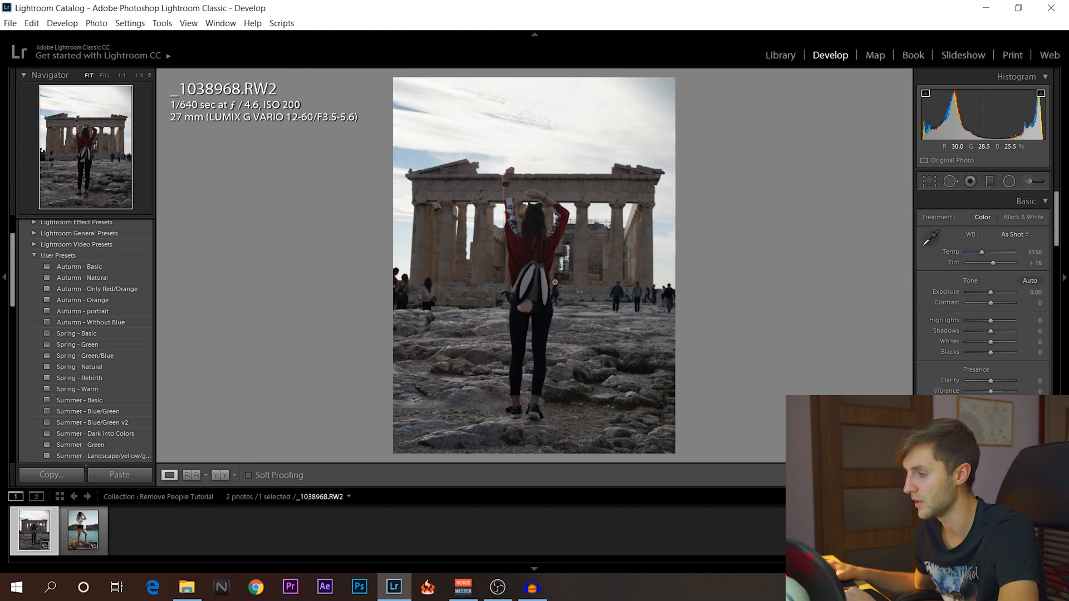
{"action": "left_click", "coordinate": [81, 531]}
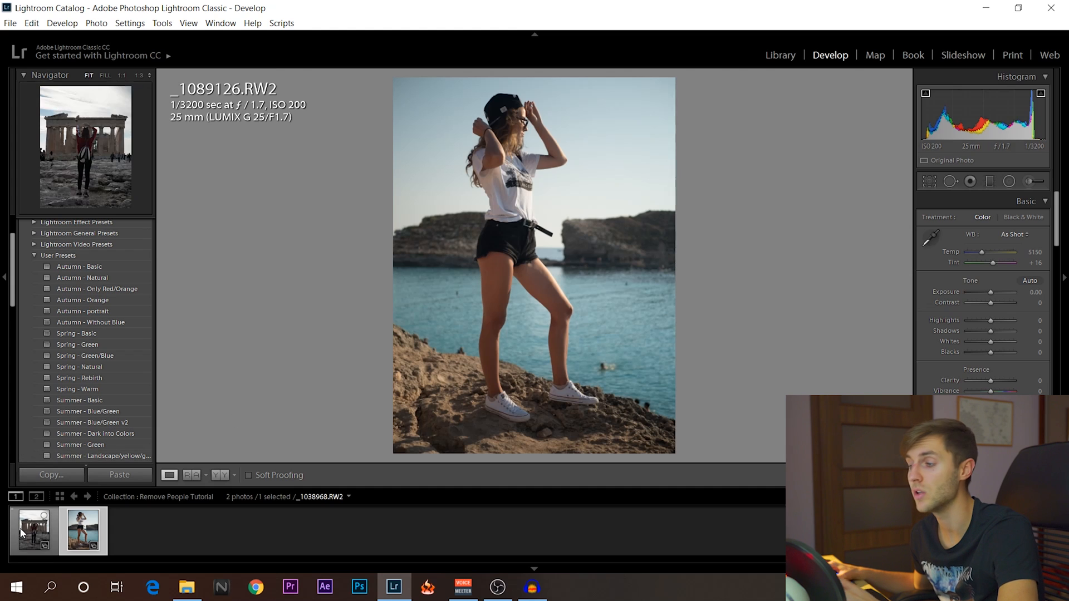
{"action": "mouse_move", "coordinate": [33, 531]}
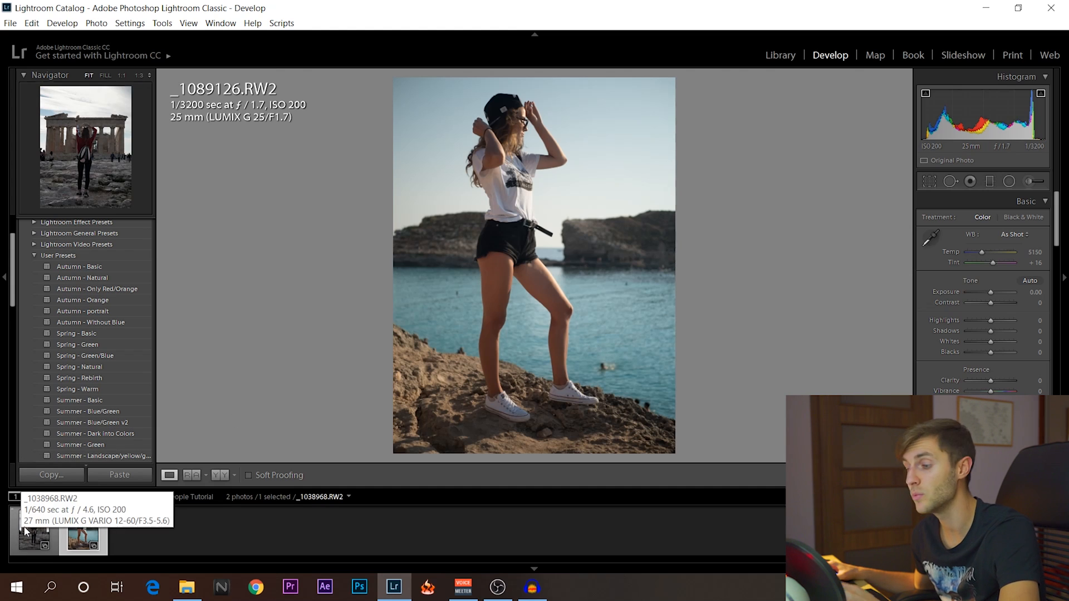
{"action": "left_click", "coordinate": [82, 532]}
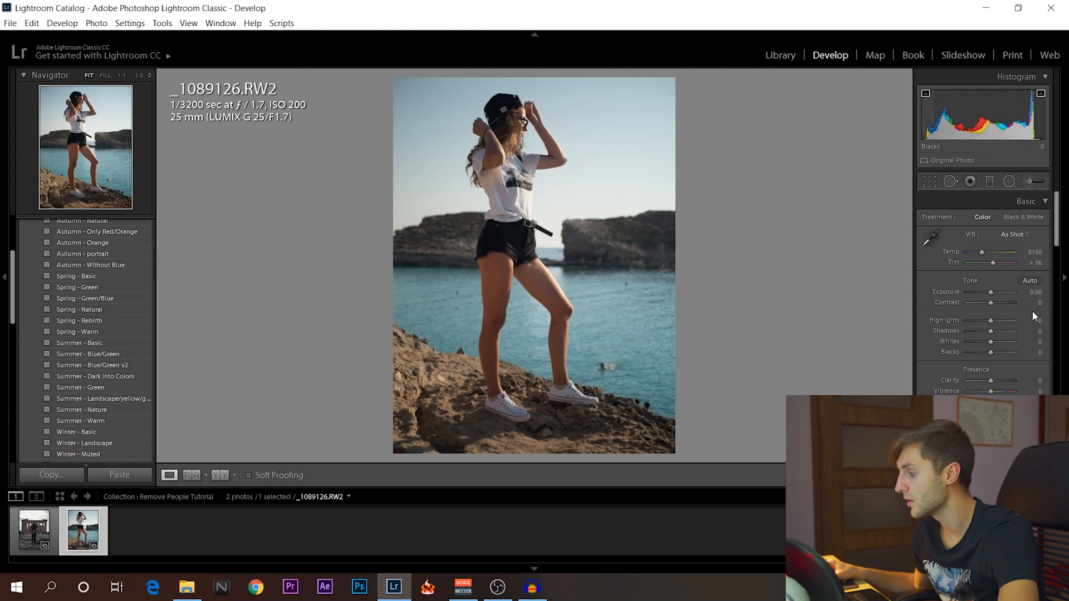
{"action": "mouse_move", "coordinate": [880, 377]}
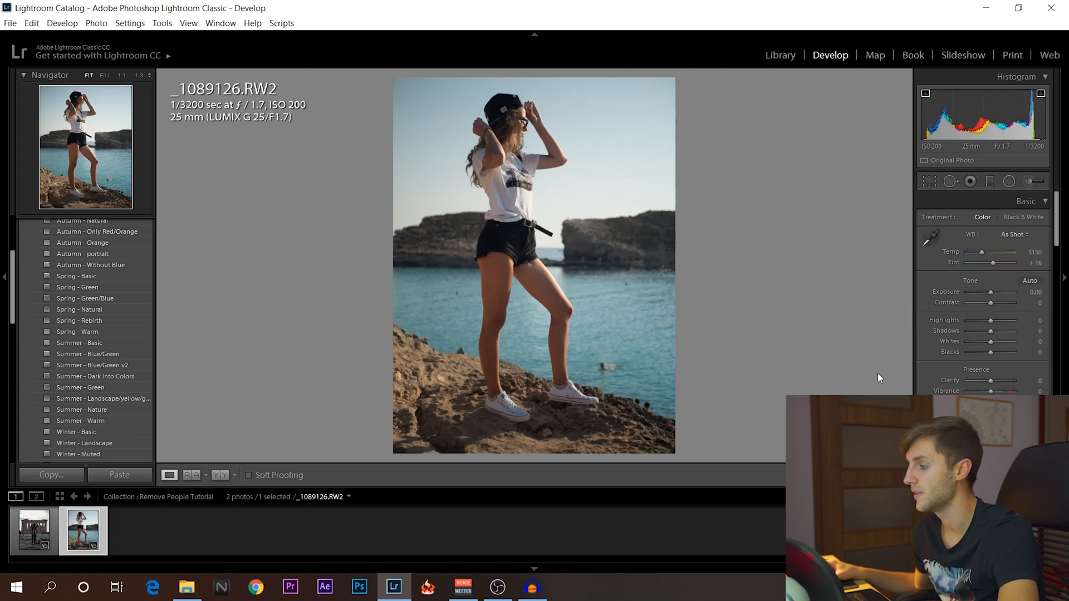
{"action": "mouse_move", "coordinate": [982, 352]}
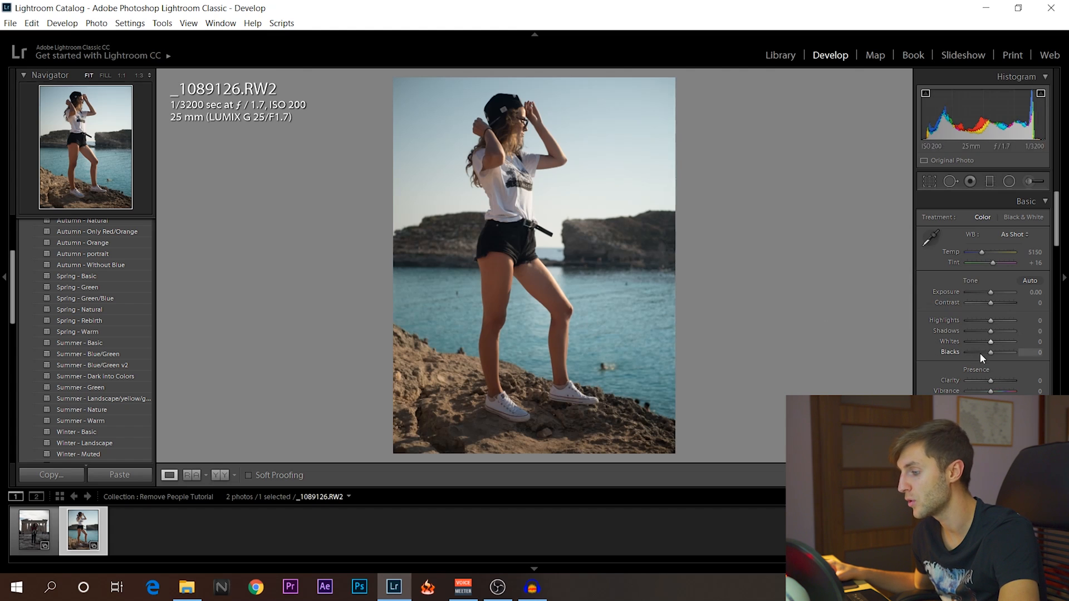
{"action": "mouse_move", "coordinate": [581, 395]}
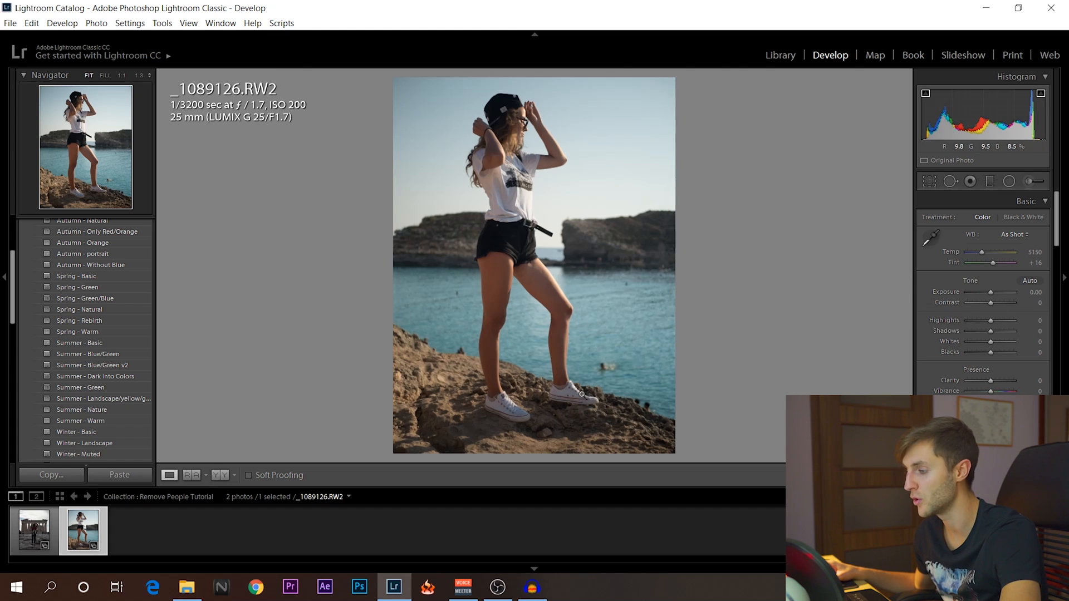
{"action": "mouse_move", "coordinate": [325, 251]}
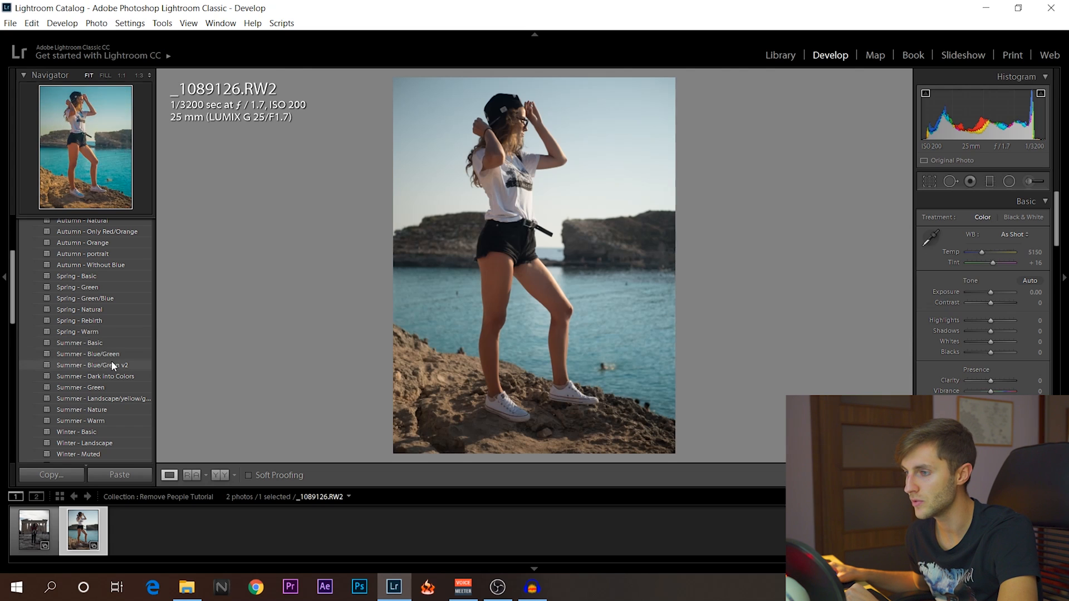
Apply Summer - Blue/Green v2 to the portrait, briefly view the Acropolis, then return.
{"action": "left_click", "coordinate": [96, 365]}
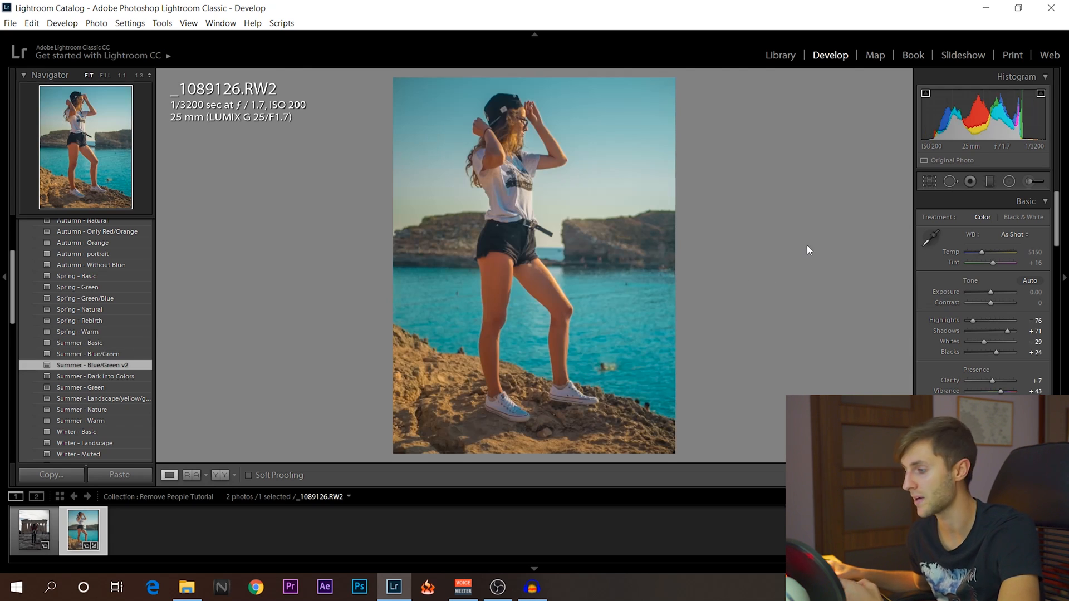
{"action": "mouse_move", "coordinate": [713, 264]}
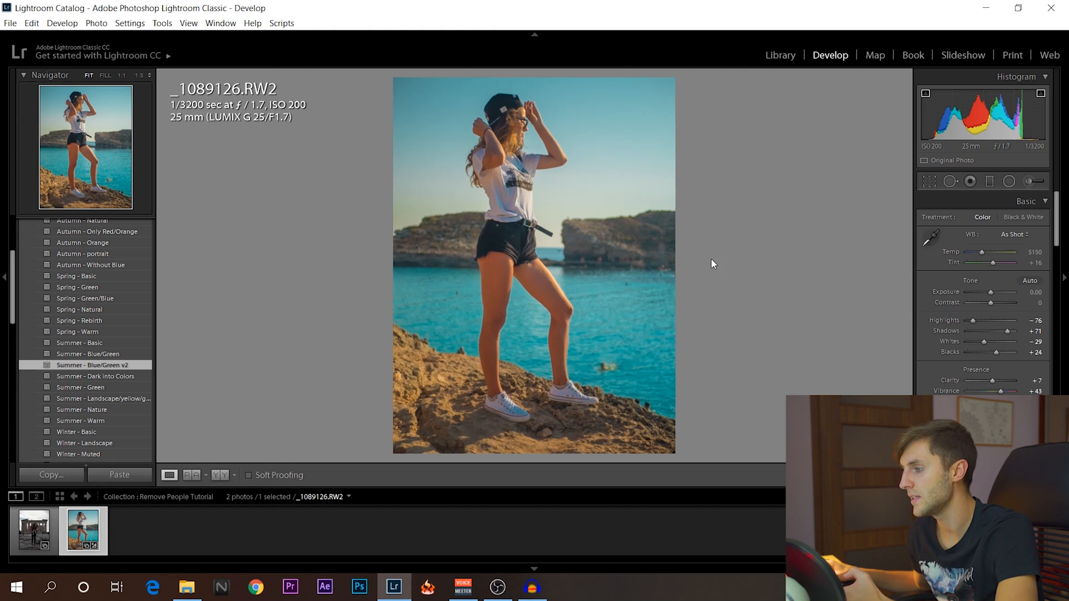
{"action": "mouse_move", "coordinate": [641, 326]}
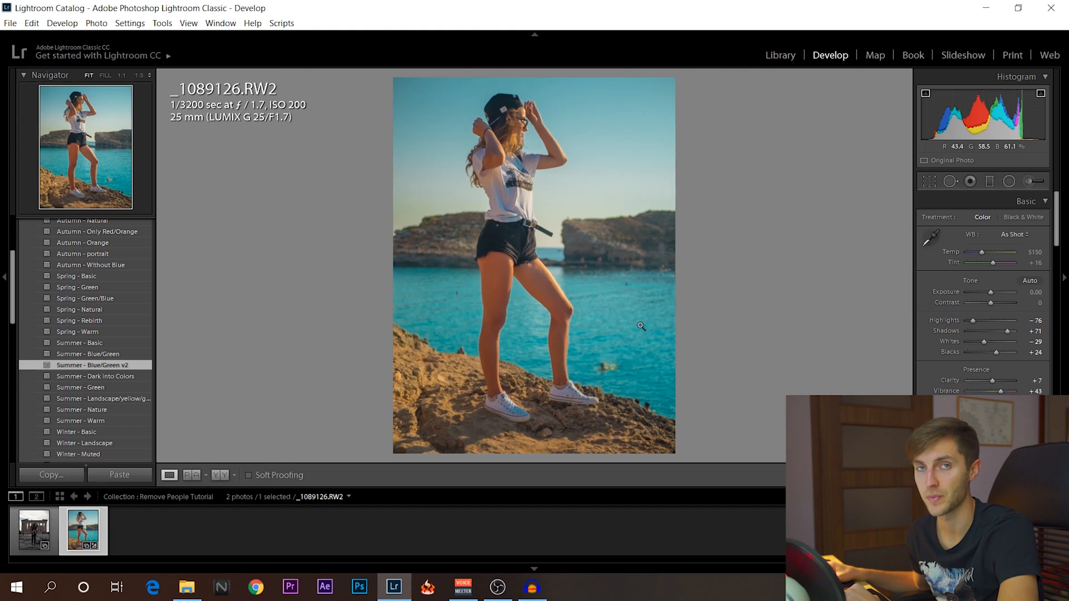
{"action": "mouse_move", "coordinate": [346, 297]}
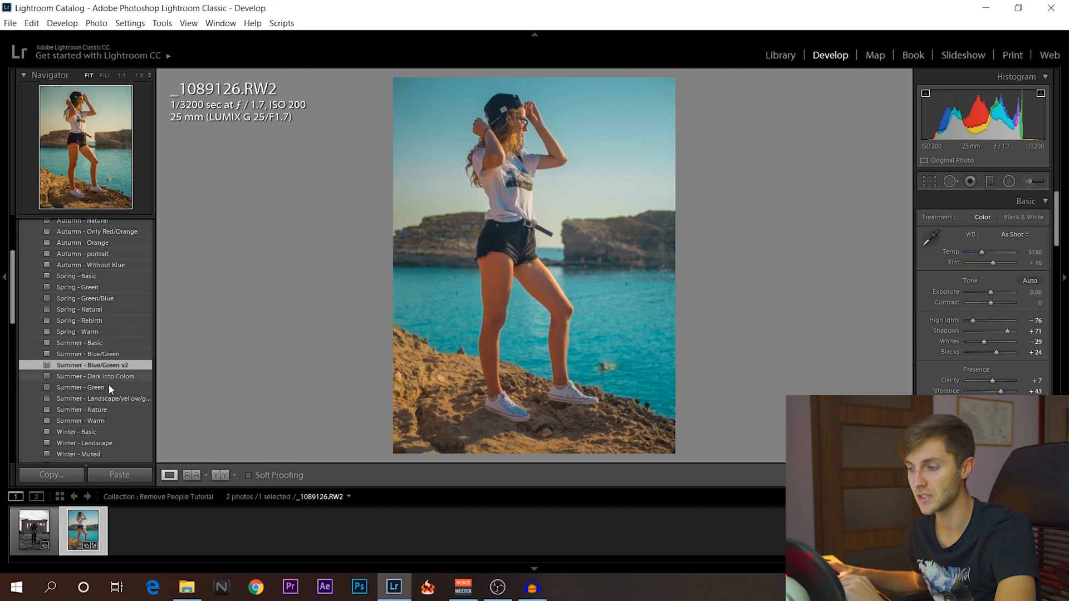
{"action": "mouse_move", "coordinate": [249, 353]}
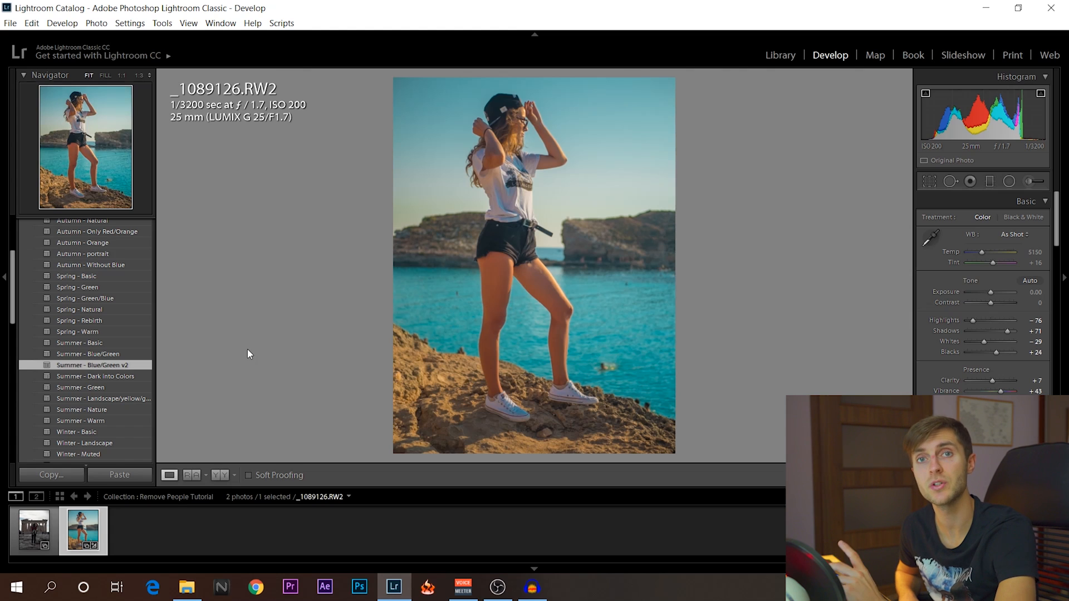
{"action": "mouse_move", "coordinate": [716, 381]}
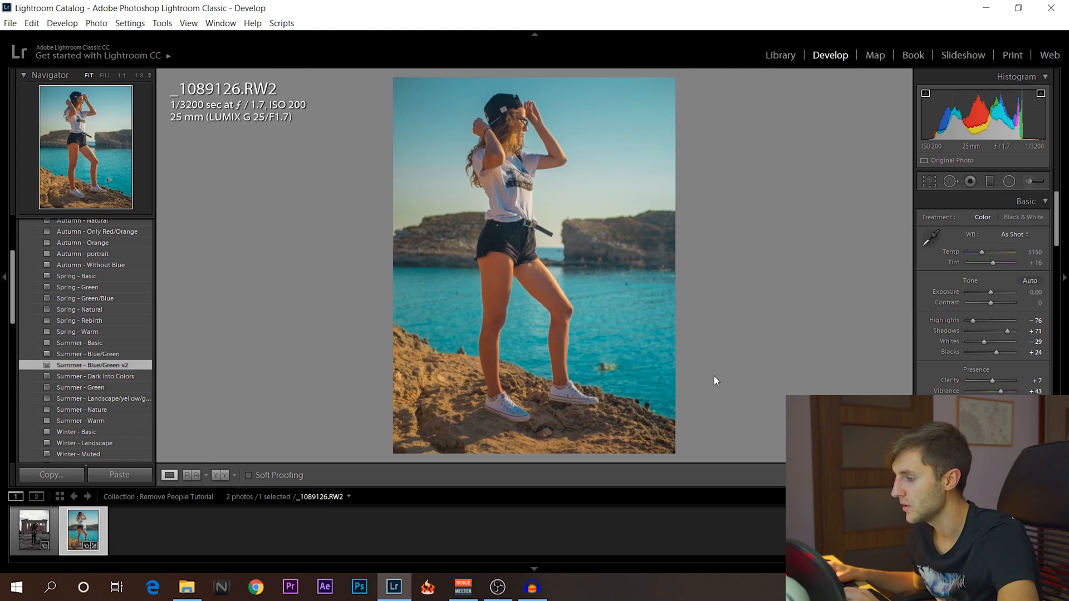
{"action": "mouse_move", "coordinate": [601, 346]}
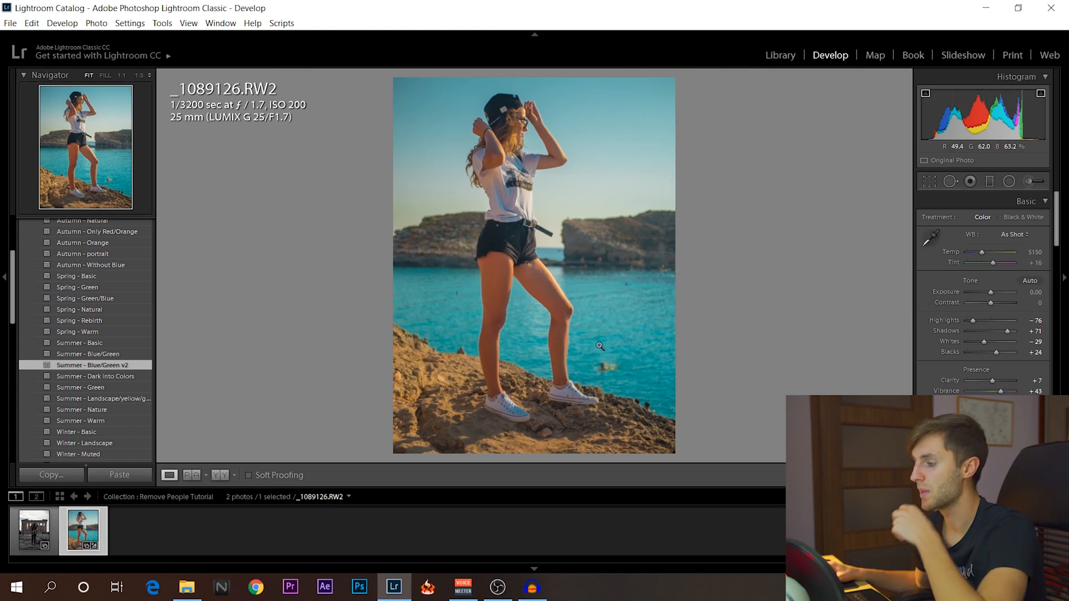
{"action": "mouse_move", "coordinate": [638, 227]}
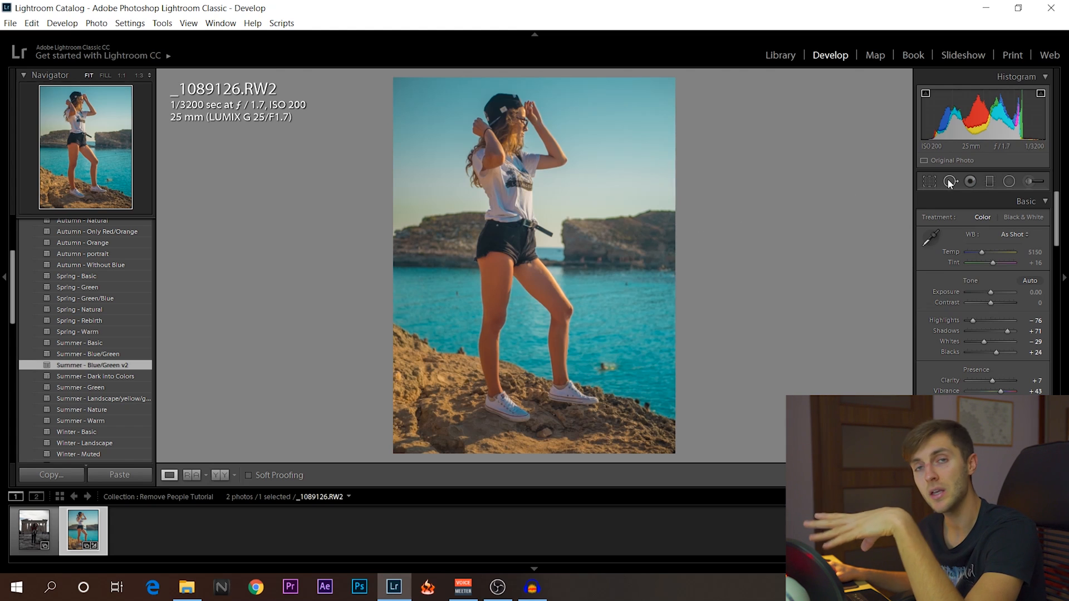
{"action": "left_click", "coordinate": [34, 530]}
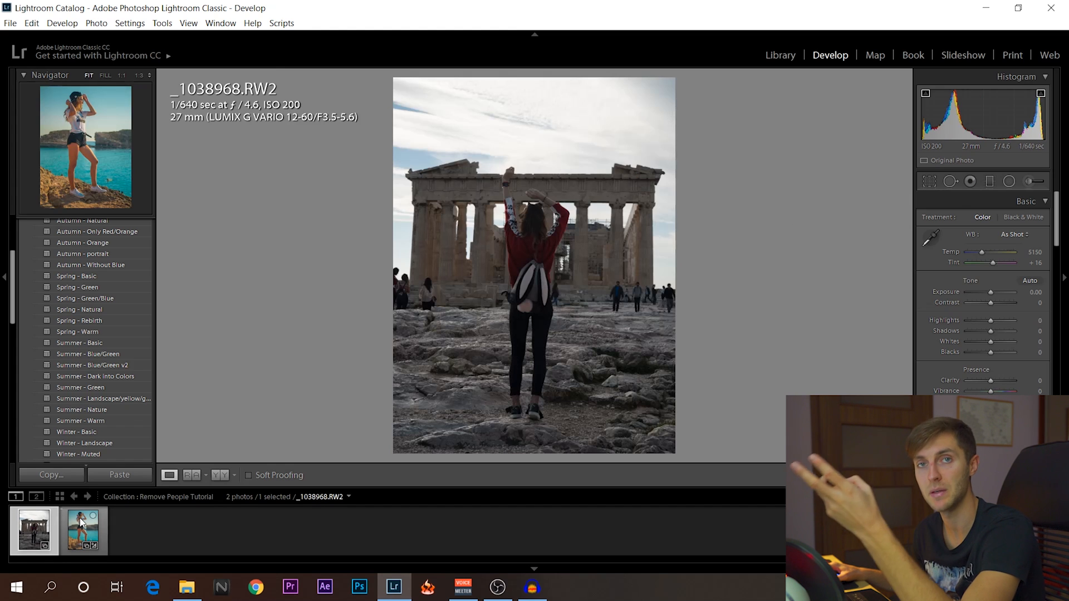
{"action": "left_click", "coordinate": [82, 531]}
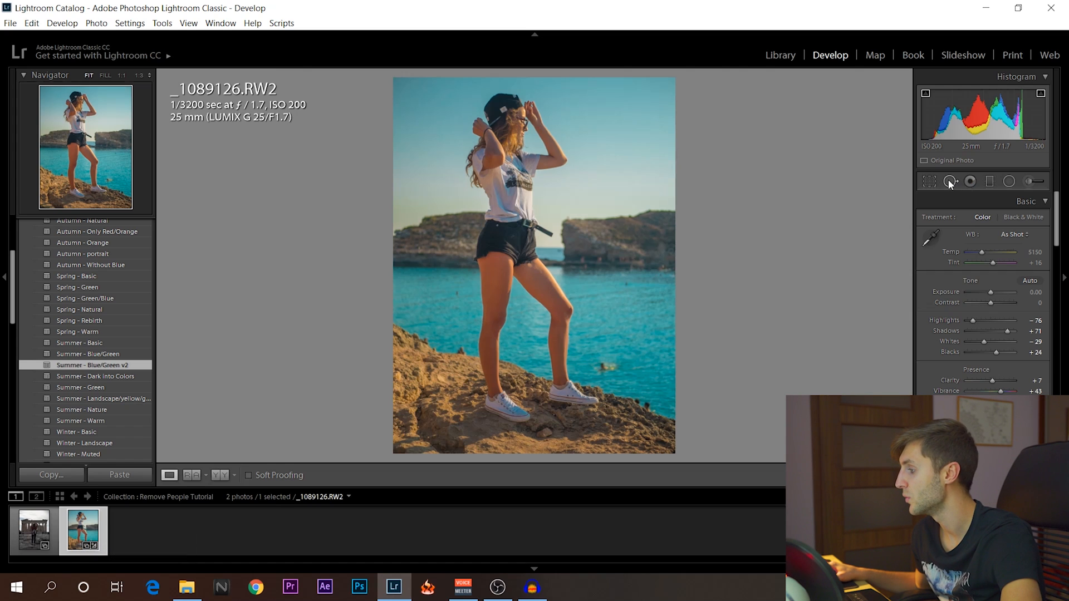
Place Spot Removal patches on the water and rocks, switching the spot from Heal to Clone.
{"action": "left_click", "coordinate": [950, 182]}
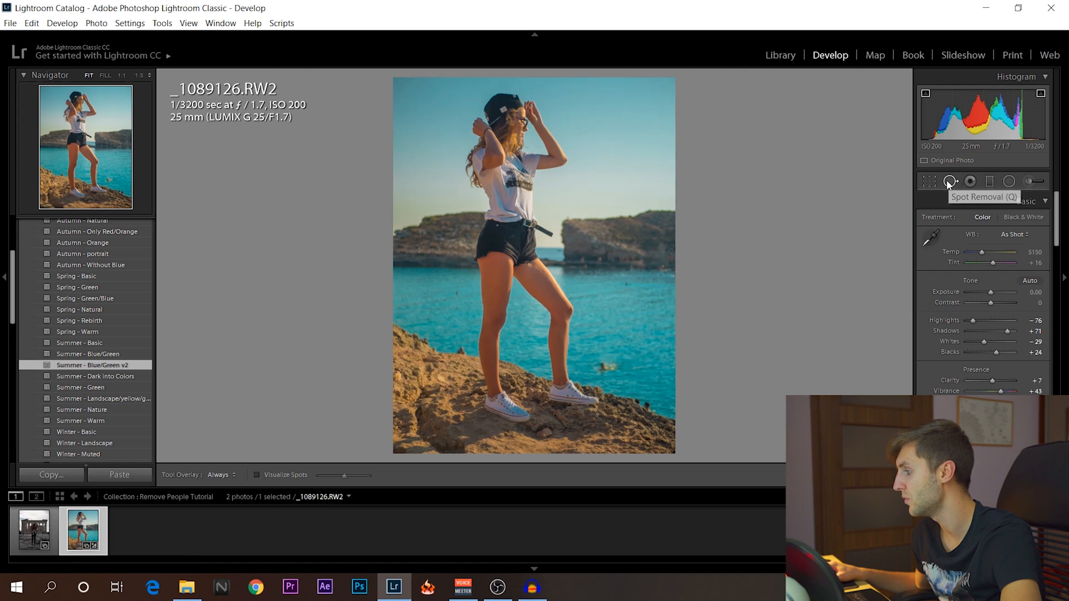
{"action": "left_click", "coordinate": [949, 182]}
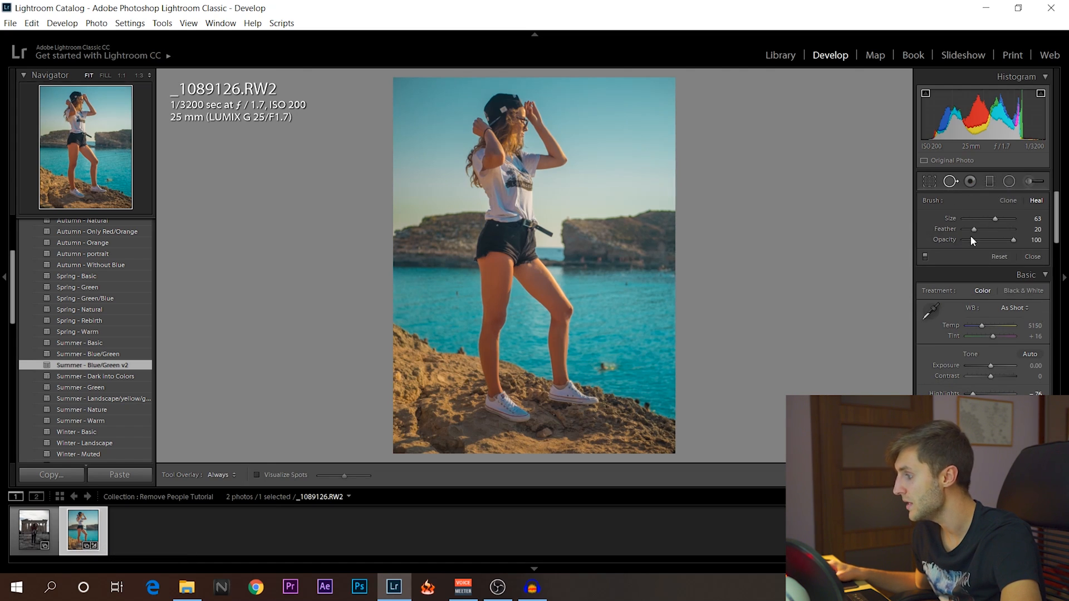
{"action": "mouse_move", "coordinate": [610, 359]}
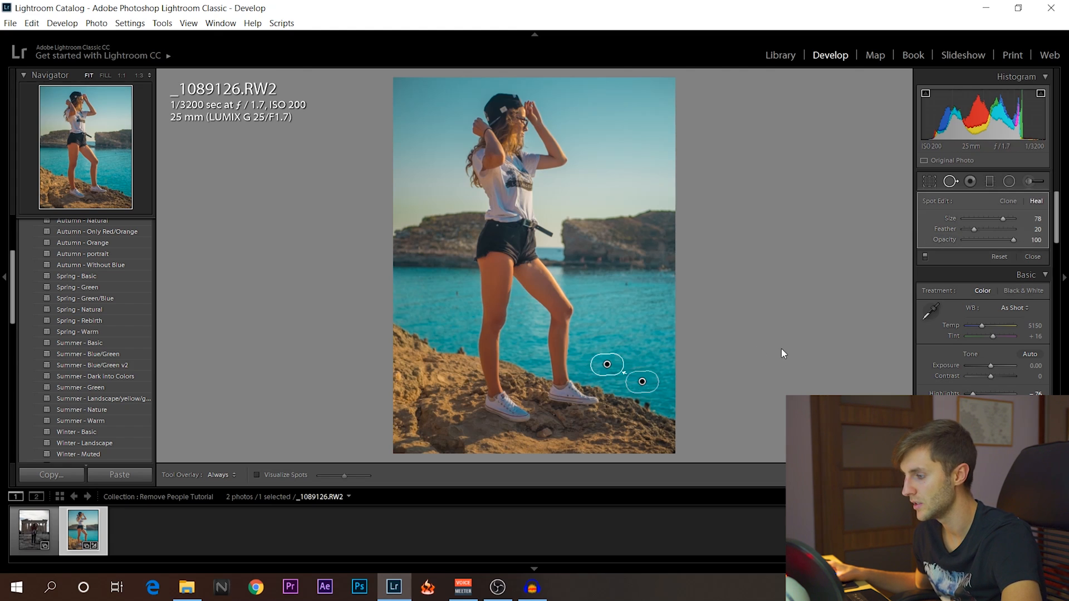
{"action": "mouse_move", "coordinate": [607, 364]}
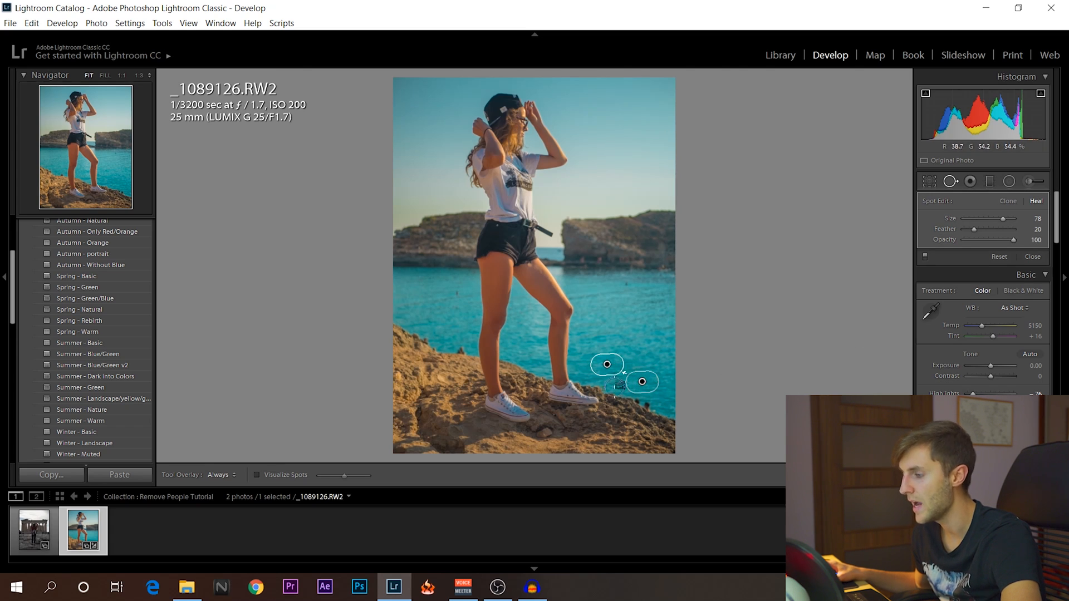
{"action": "left_click", "coordinate": [119, 75]}
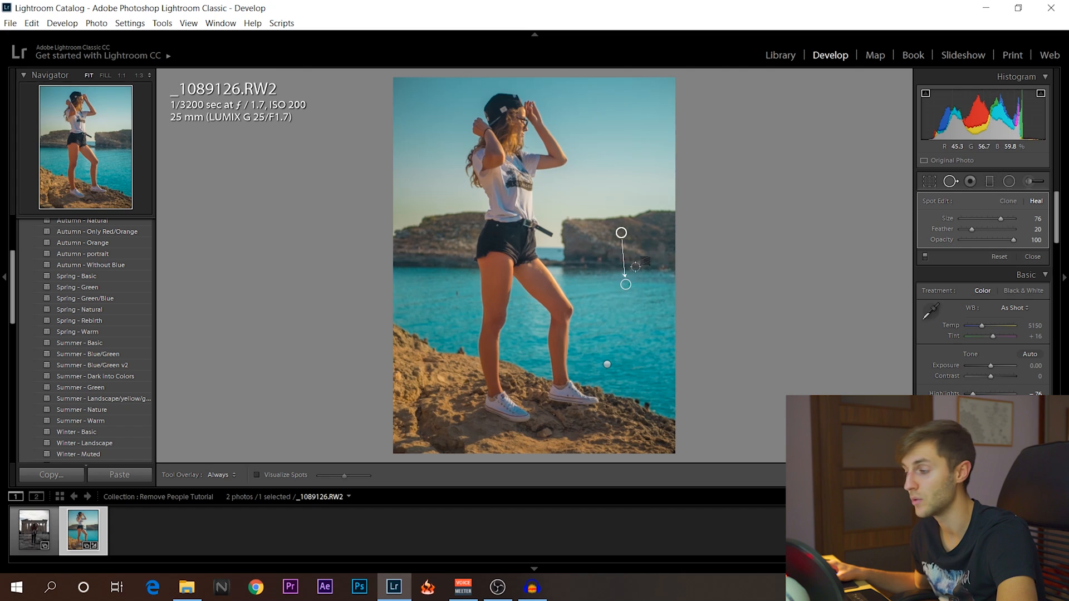
{"action": "left_click", "coordinate": [1008, 201]}
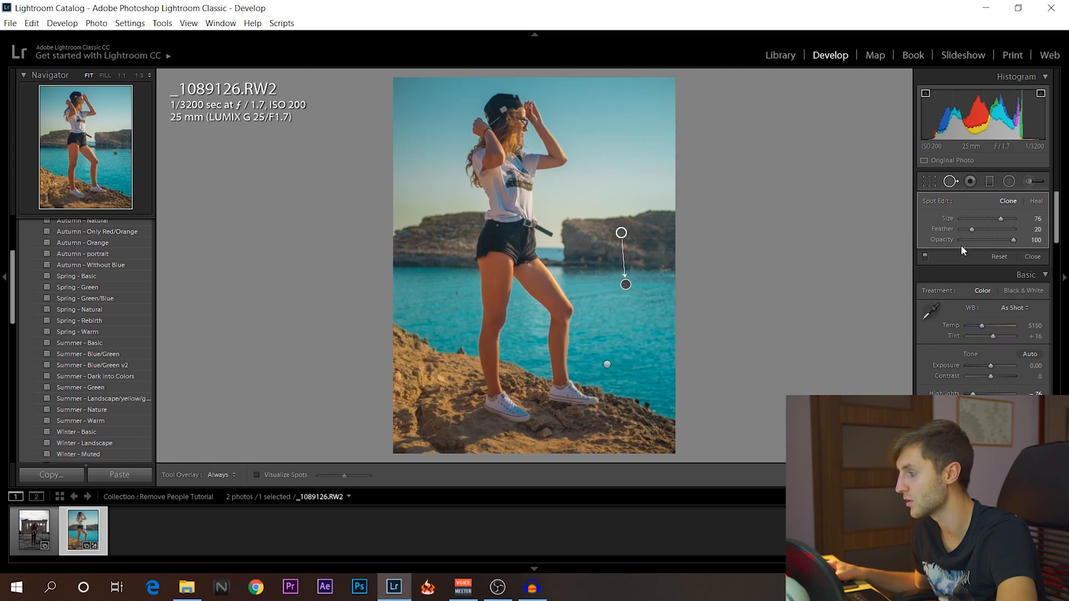
{"action": "left_click", "coordinate": [1036, 200]}
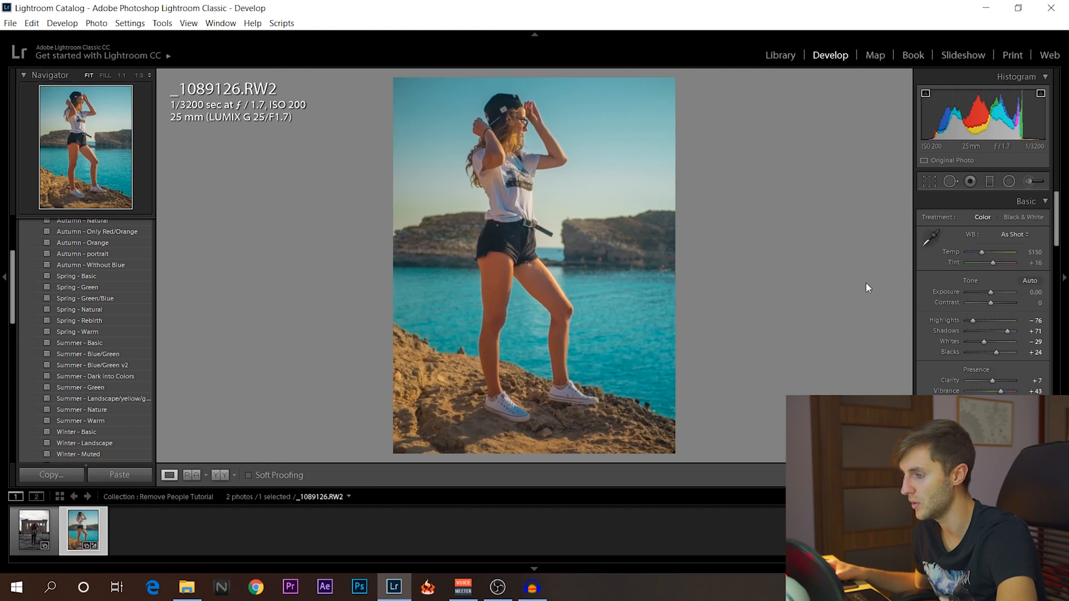
{"action": "mouse_move", "coordinate": [813, 288]}
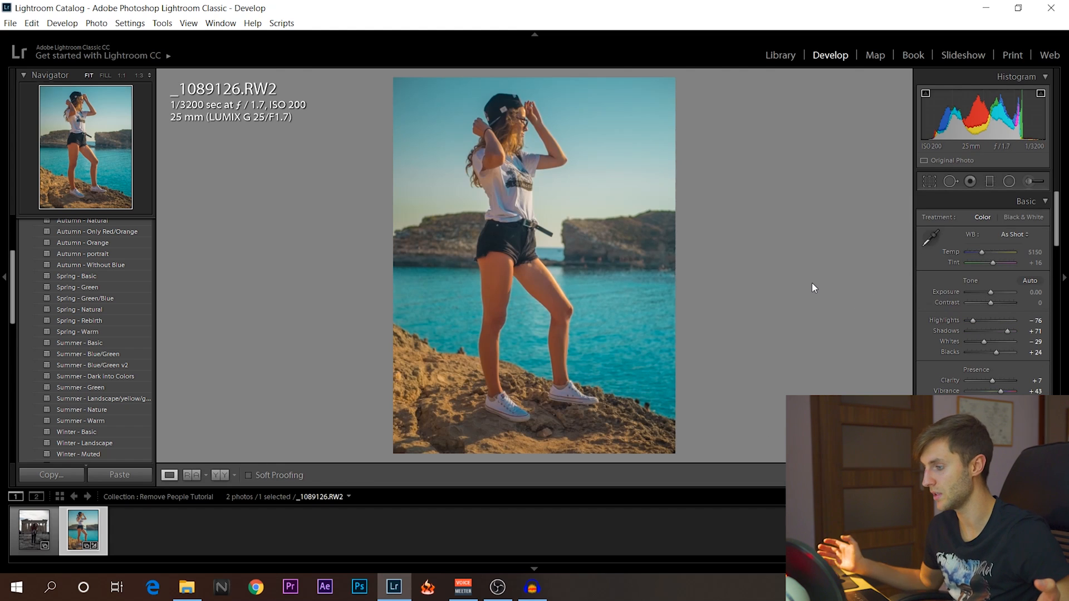
{"action": "mouse_move", "coordinate": [502, 327]}
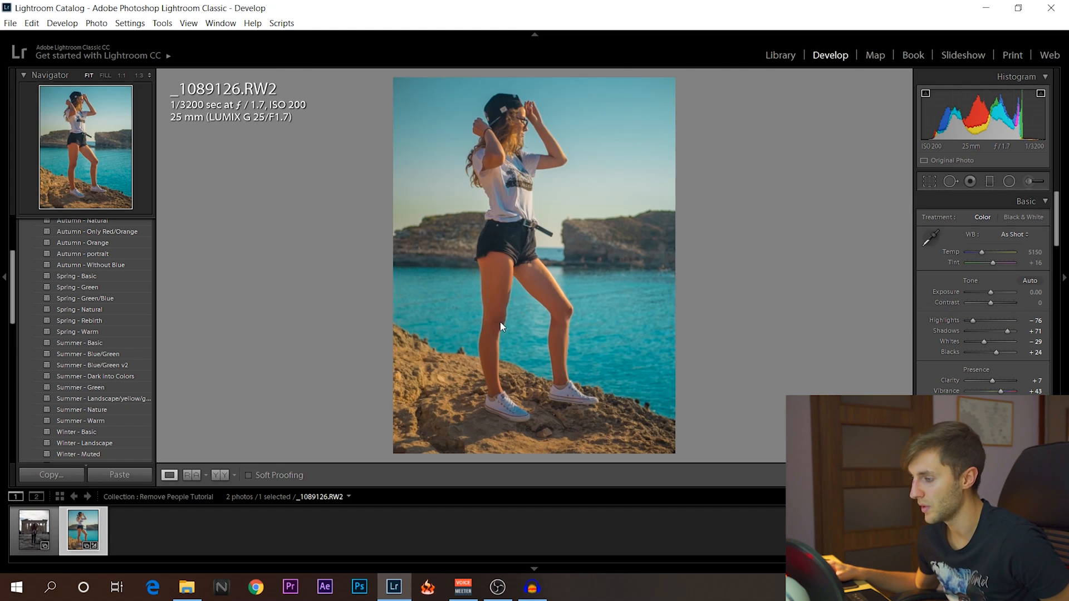
{"action": "mouse_move", "coordinate": [467, 347]}
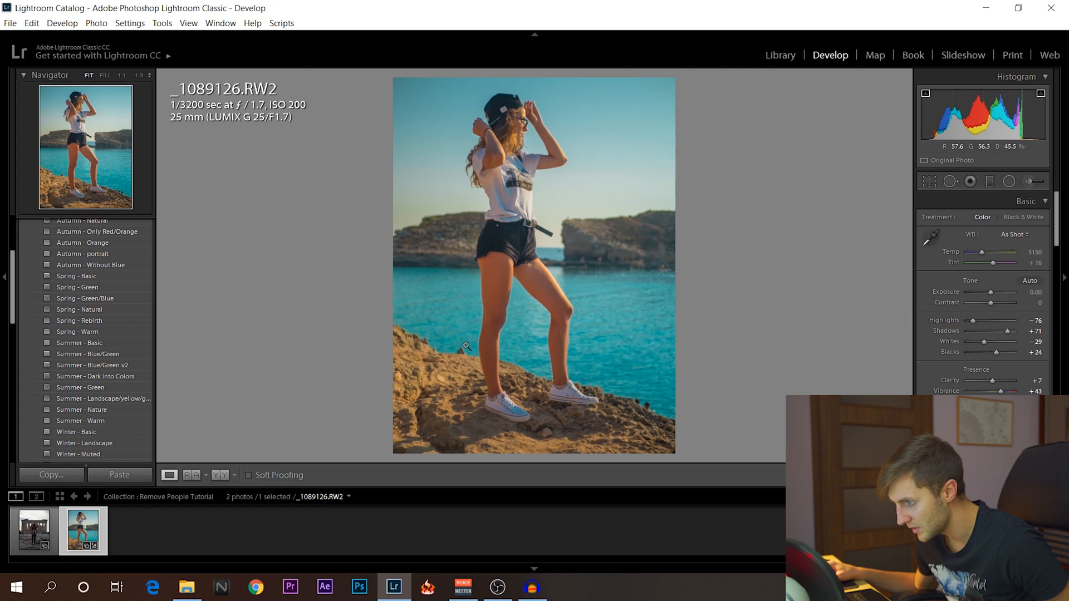
{"action": "mouse_move", "coordinate": [651, 418]}
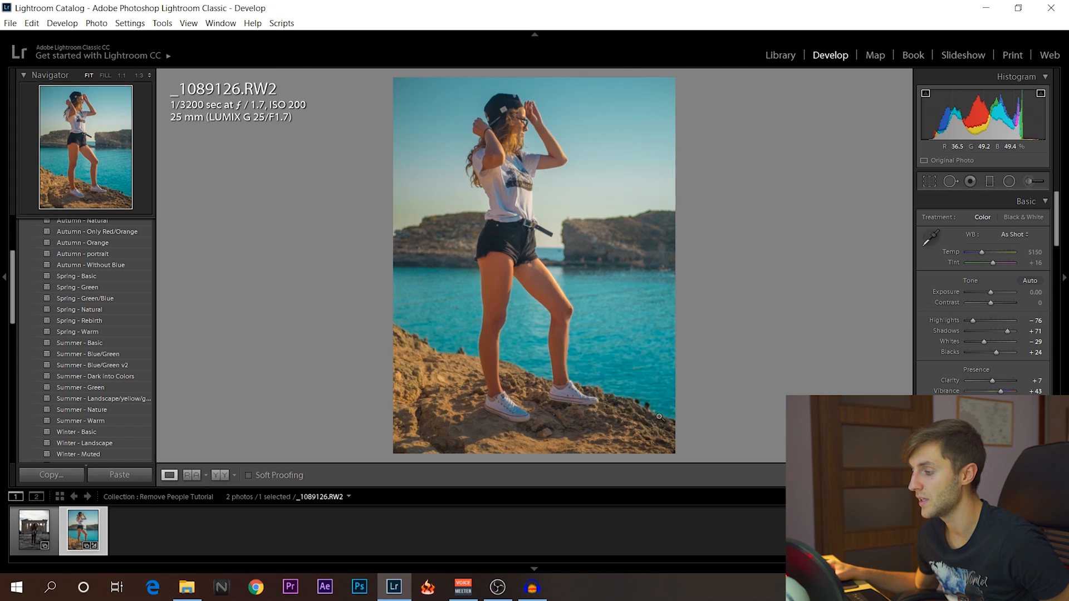
{"action": "mouse_move", "coordinate": [651, 315]}
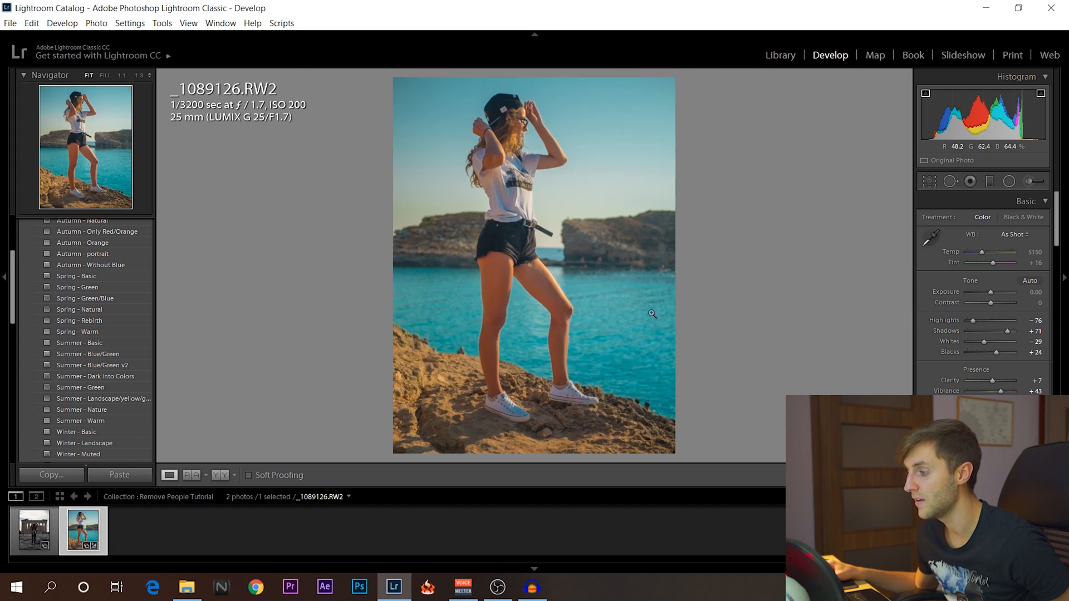
{"action": "mouse_move", "coordinate": [701, 389]}
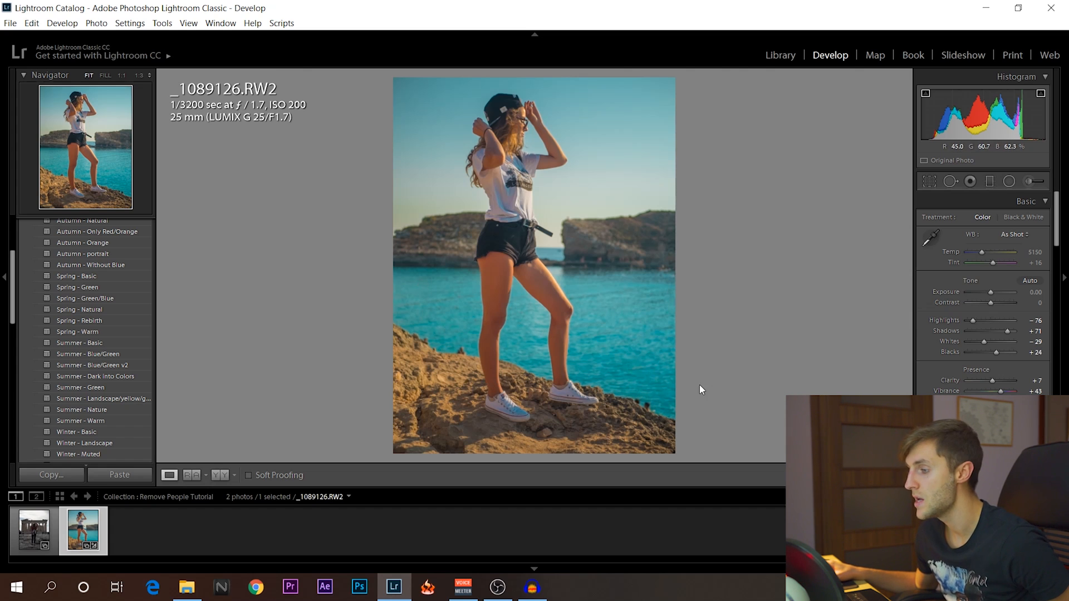
{"action": "mouse_move", "coordinate": [748, 240]}
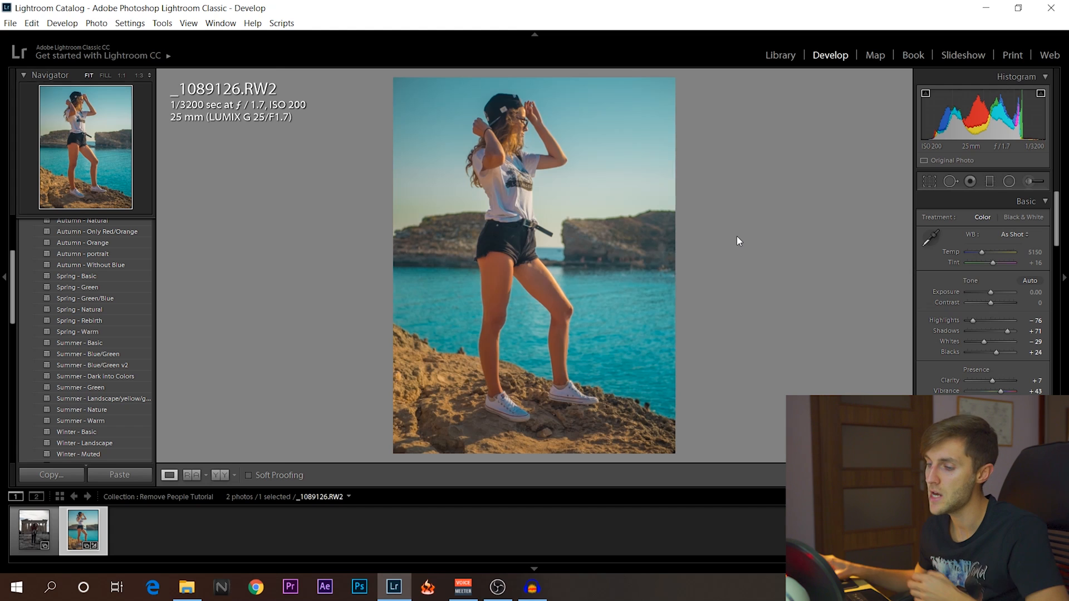
Open the Acropolis photo _1038968.RW2 from the filmstrip in Develop.
{"action": "left_click", "coordinate": [33, 531]}
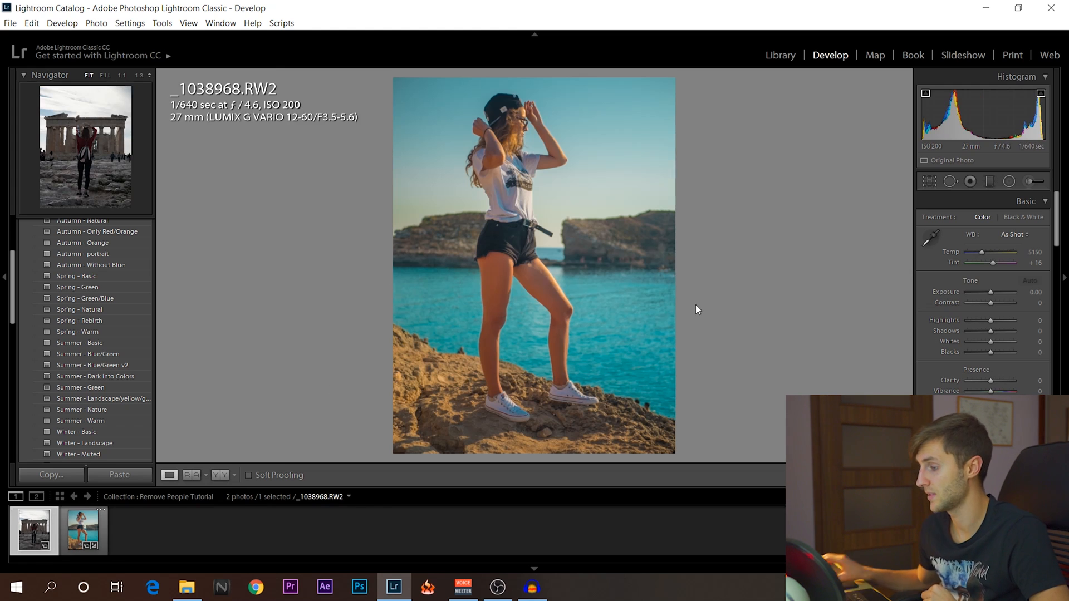
Apply the Spring - Rebirth user preset to the Acropolis photo.
{"action": "left_click", "coordinate": [32, 530]}
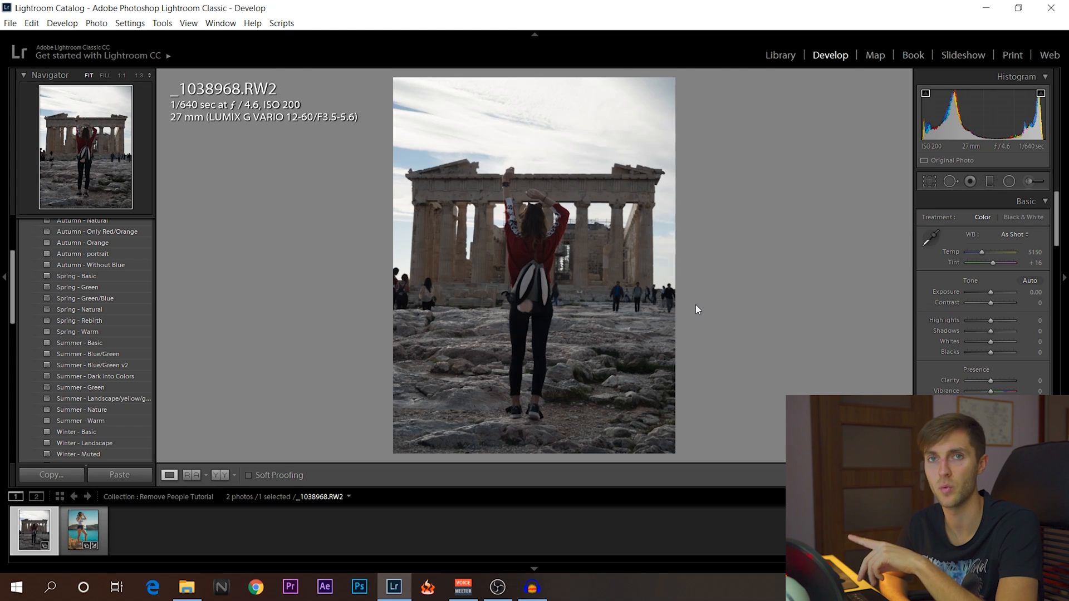
{"action": "left_click", "coordinate": [79, 378]}
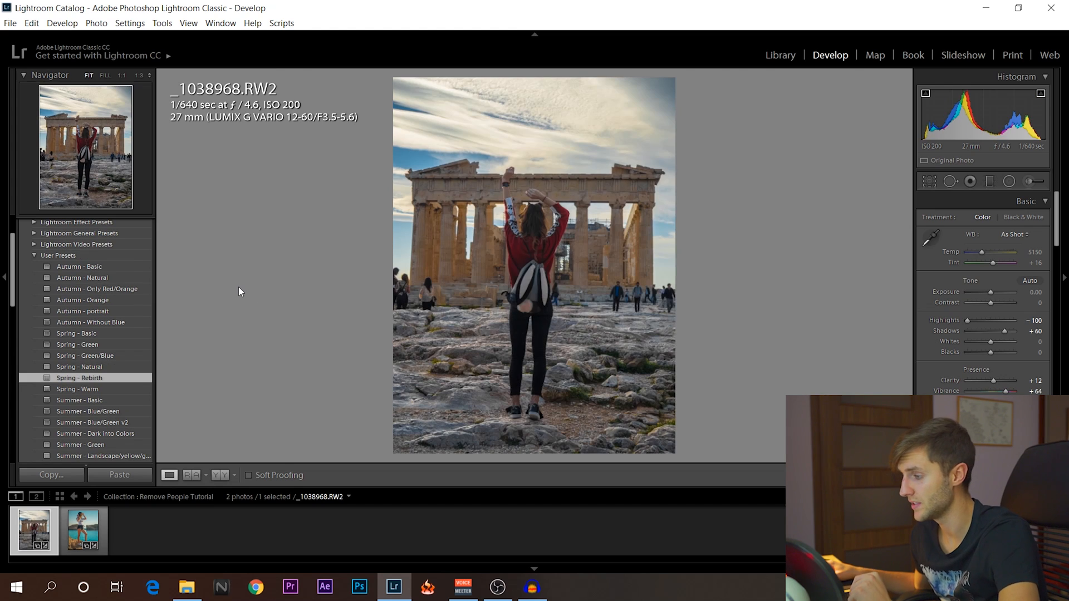
{"action": "mouse_move", "coordinate": [455, 292]}
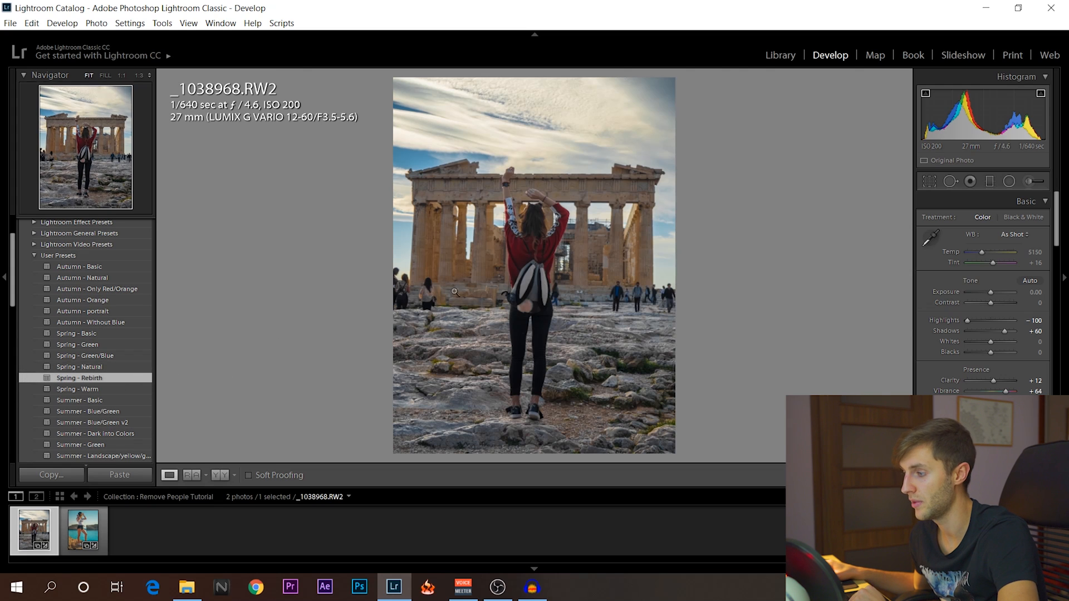
{"action": "mouse_move", "coordinate": [698, 319]}
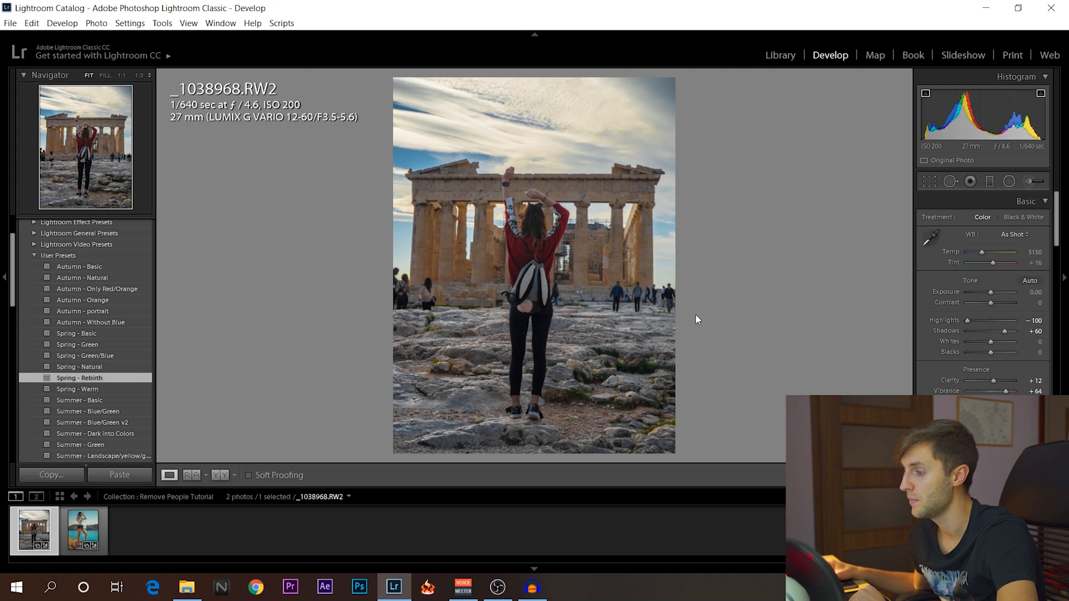
{"action": "mouse_move", "coordinate": [730, 295]}
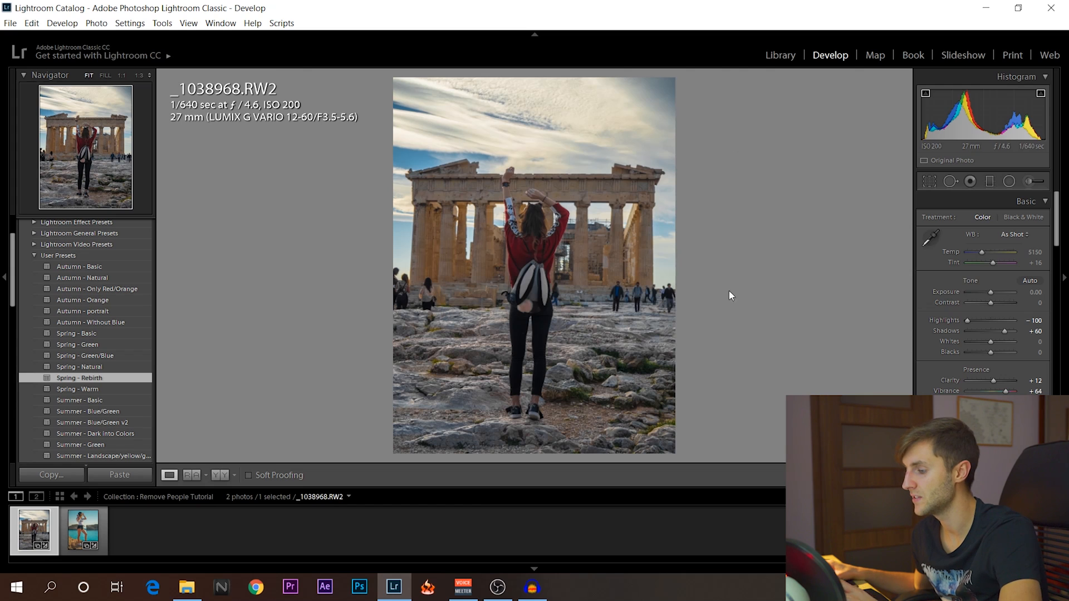
{"action": "mouse_move", "coordinate": [584, 351]}
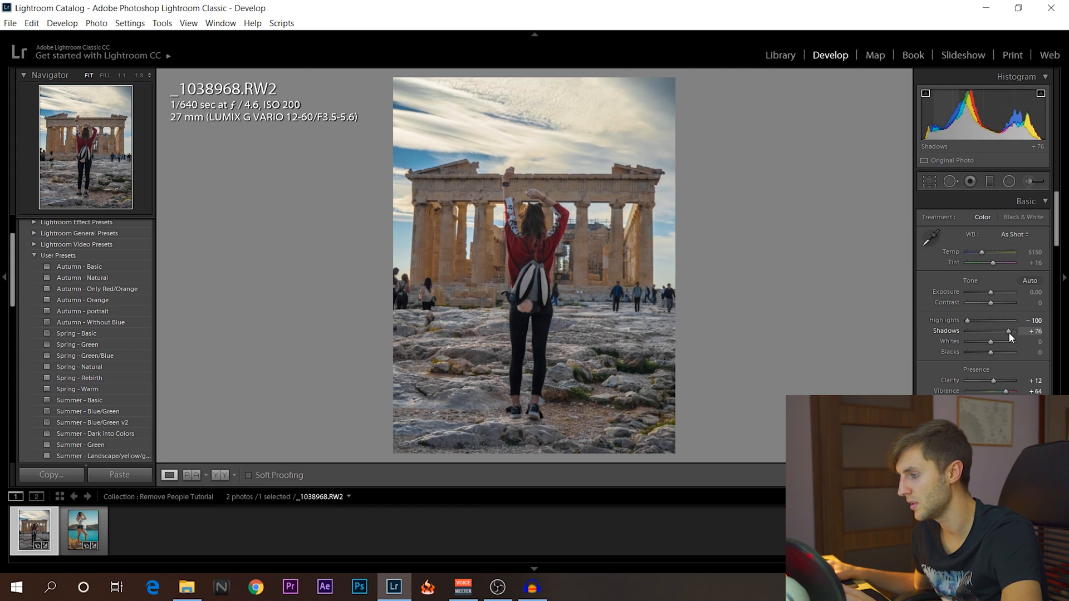
{"action": "mouse_move", "coordinate": [1002, 334]}
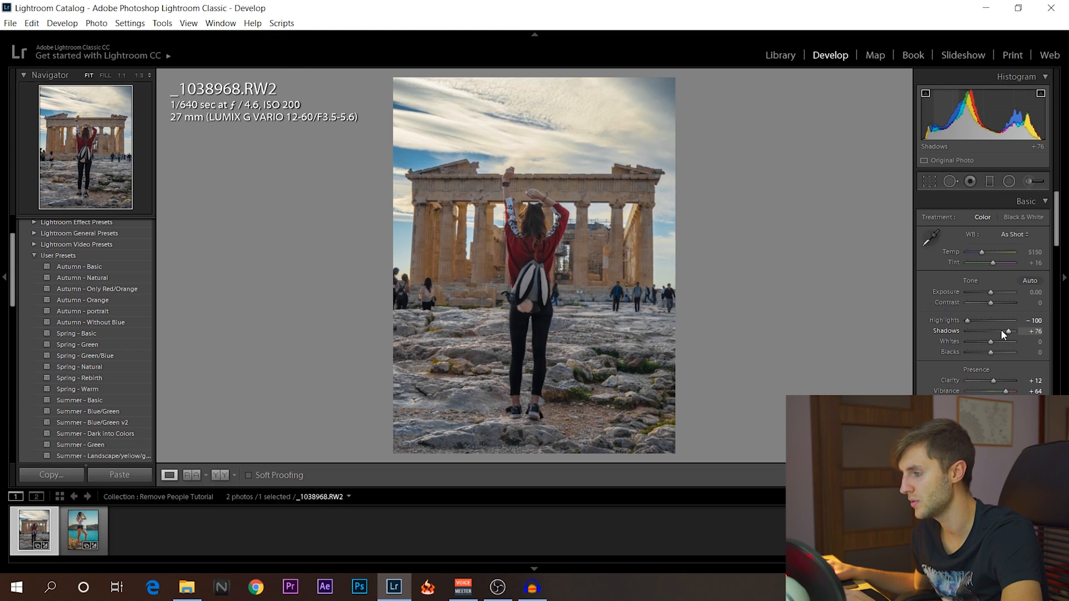
{"action": "mouse_move", "coordinate": [984, 258]}
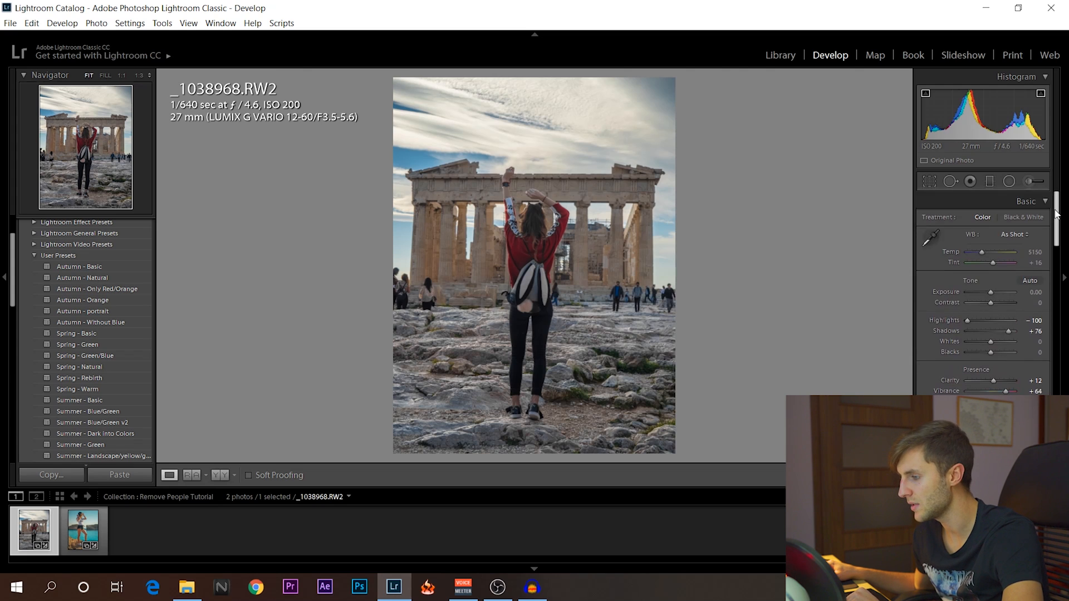
{"action": "mouse_move", "coordinate": [613, 272]}
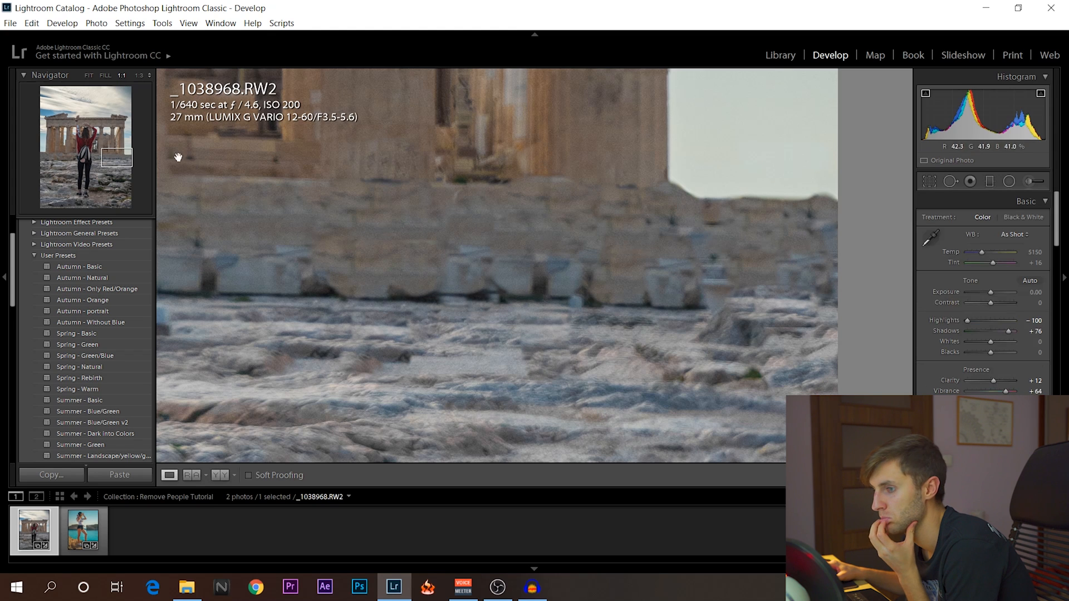
{"action": "left_click", "coordinate": [88, 76]}
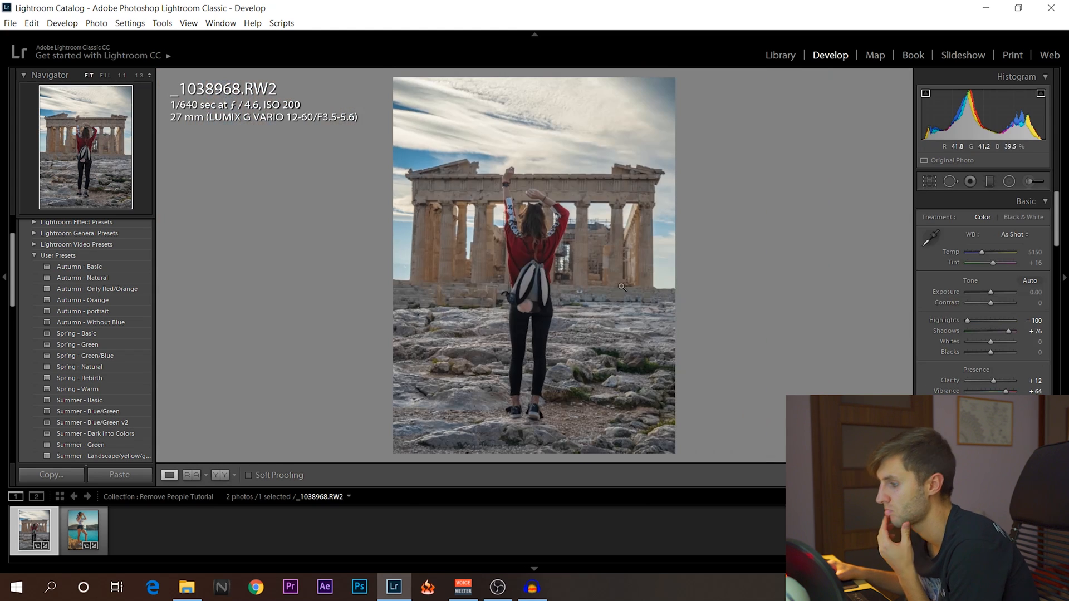
{"action": "mouse_move", "coordinate": [760, 283]}
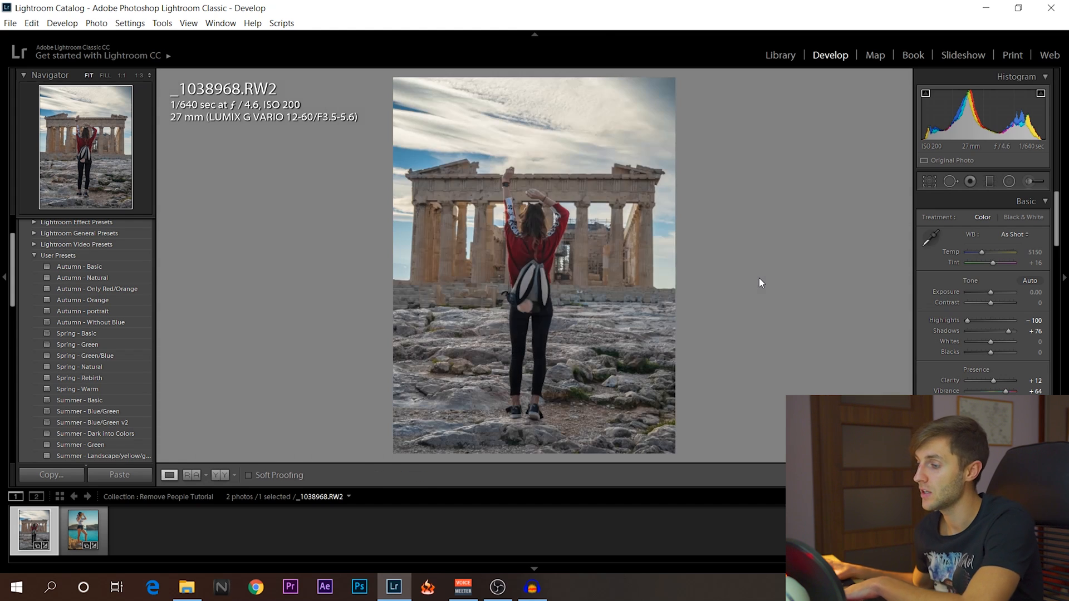
{"action": "mouse_move", "coordinate": [711, 314]}
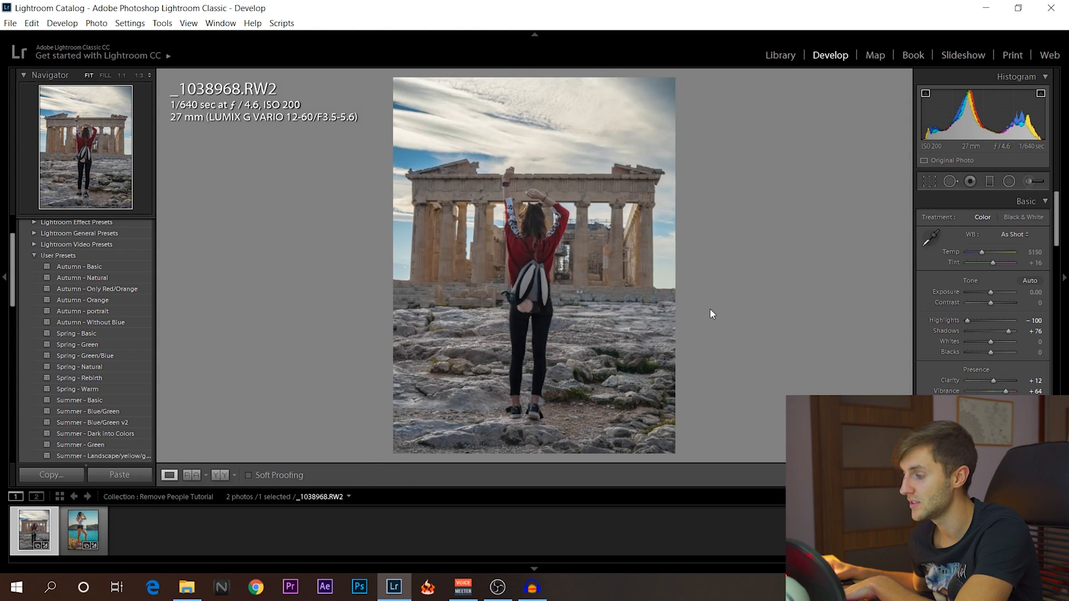
{"action": "mouse_move", "coordinate": [404, 272]}
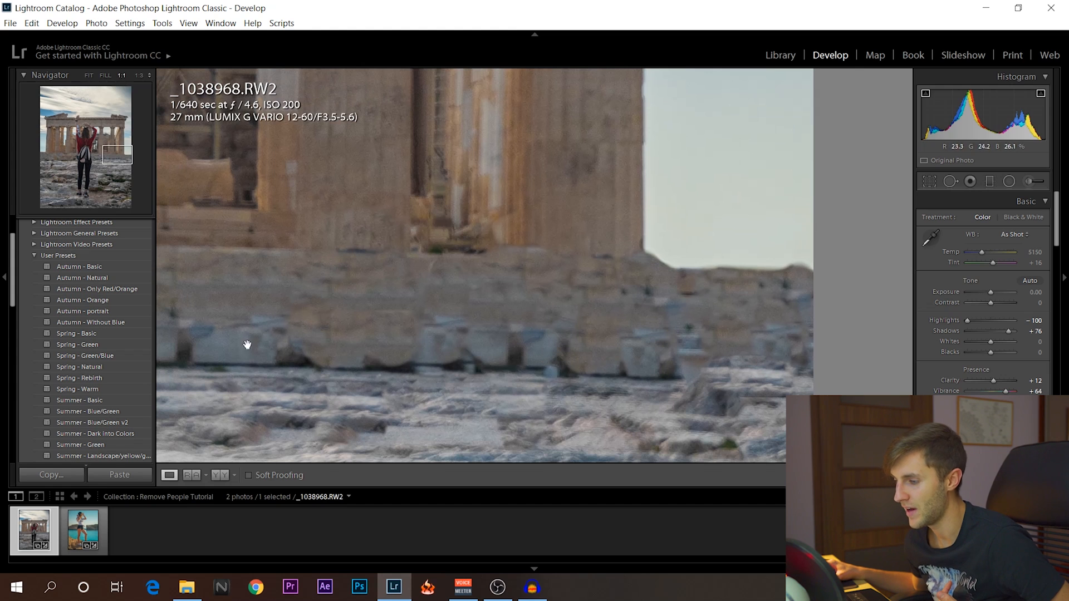
Zoom the Acropolis photo back out to Fit view.
{"action": "left_click", "coordinate": [89, 76]}
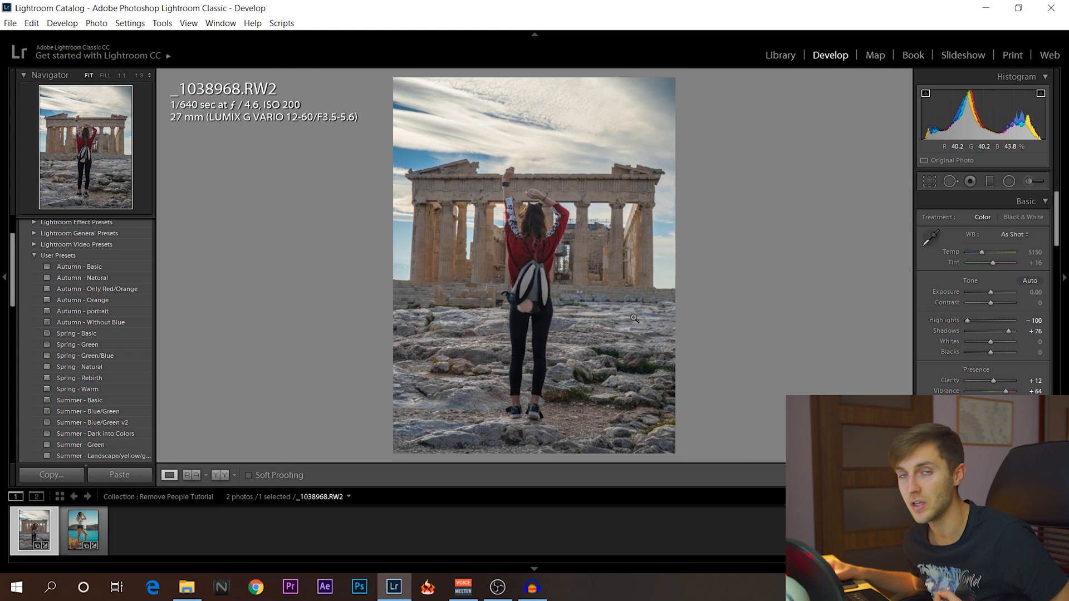
{"action": "mouse_move", "coordinate": [643, 322]}
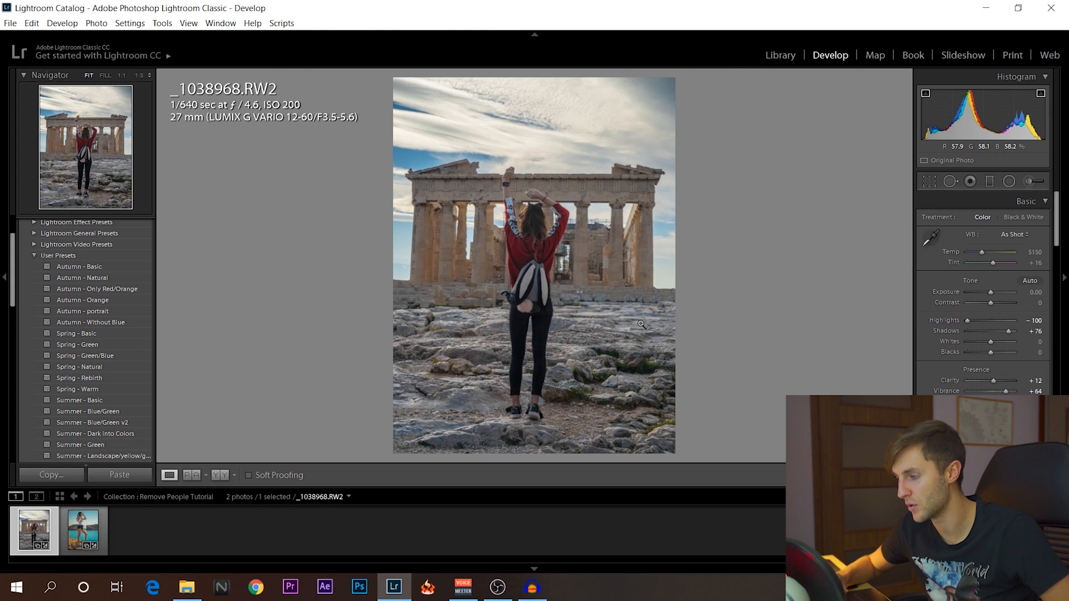
{"action": "left_click", "coordinate": [82, 530]}
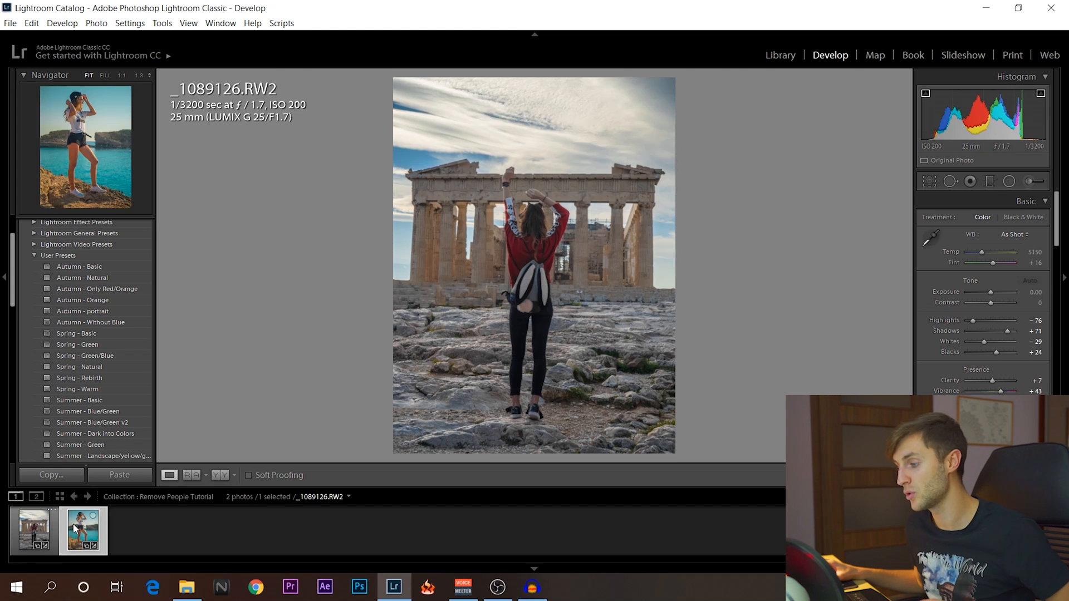
{"action": "left_click", "coordinate": [32, 531]}
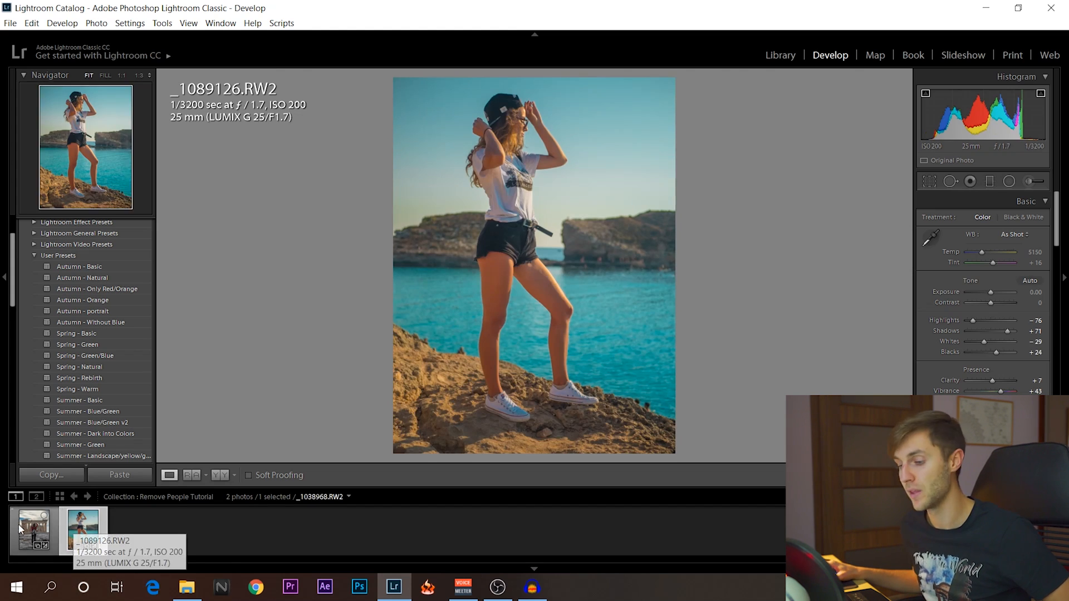
{"action": "left_click", "coordinate": [33, 531]}
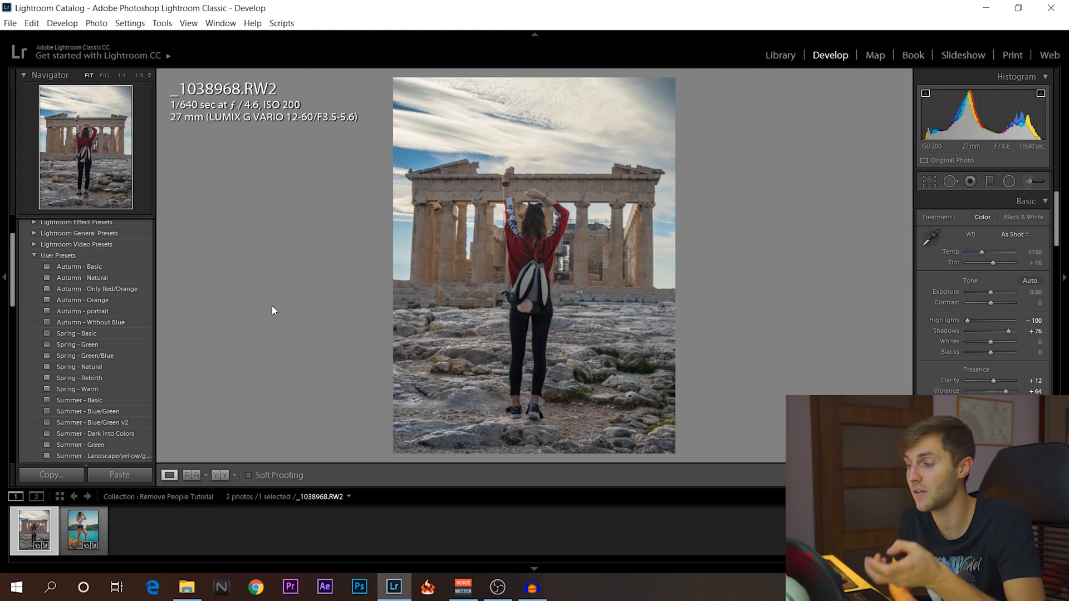
{"action": "mouse_move", "coordinate": [402, 279]}
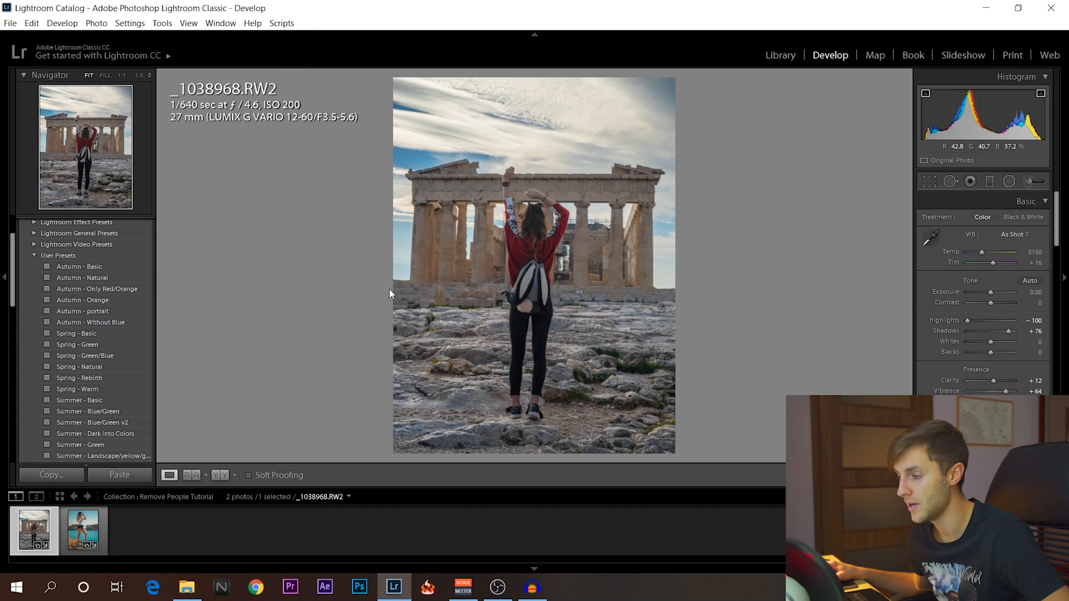
{"action": "mouse_move", "coordinate": [434, 286]}
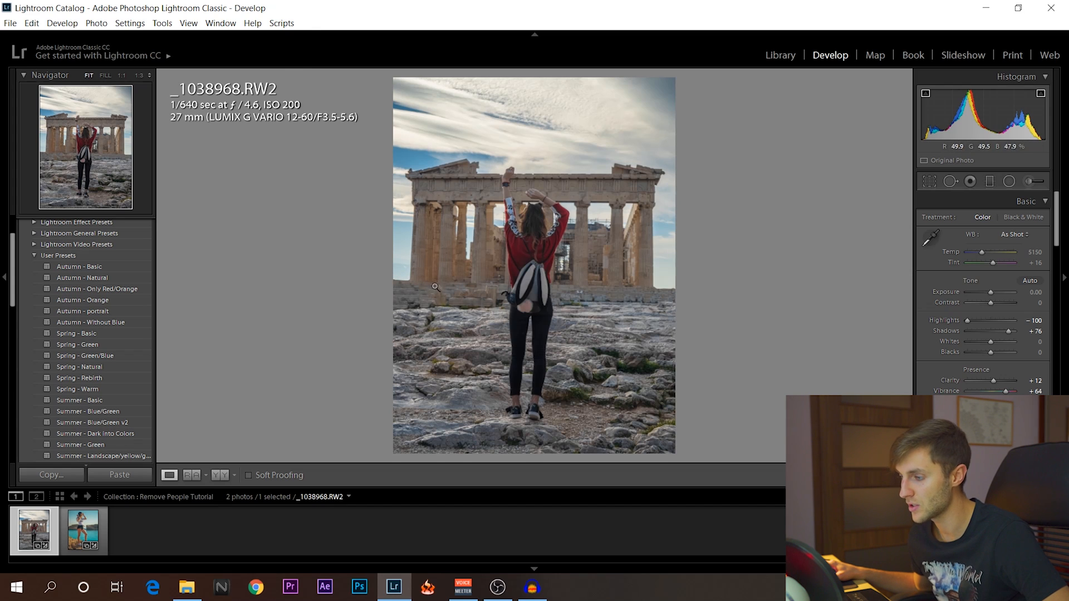
{"action": "mouse_move", "coordinate": [435, 279]}
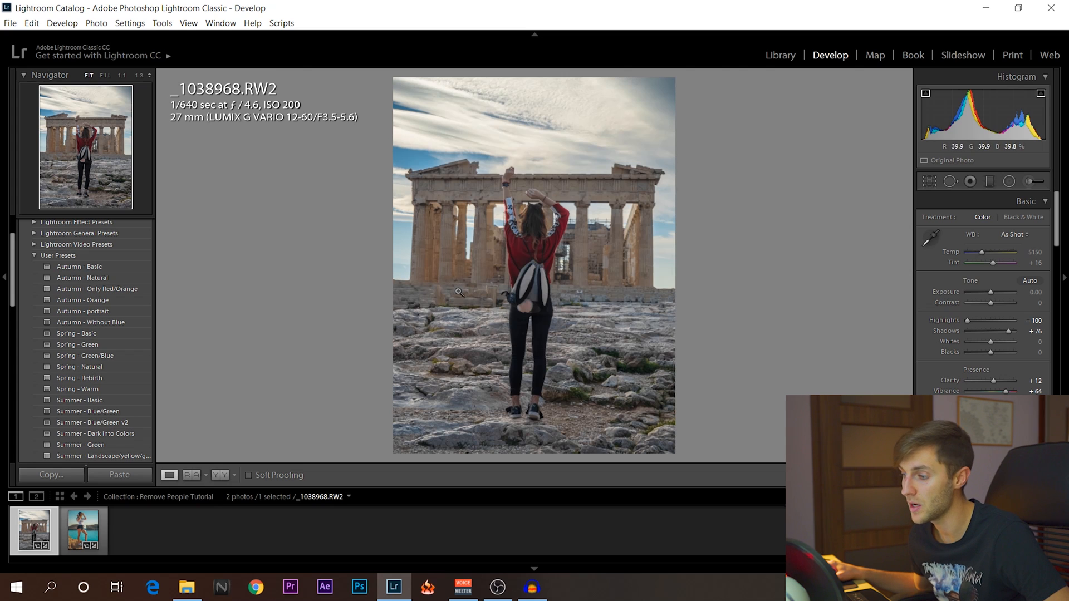
{"action": "mouse_move", "coordinate": [401, 303]}
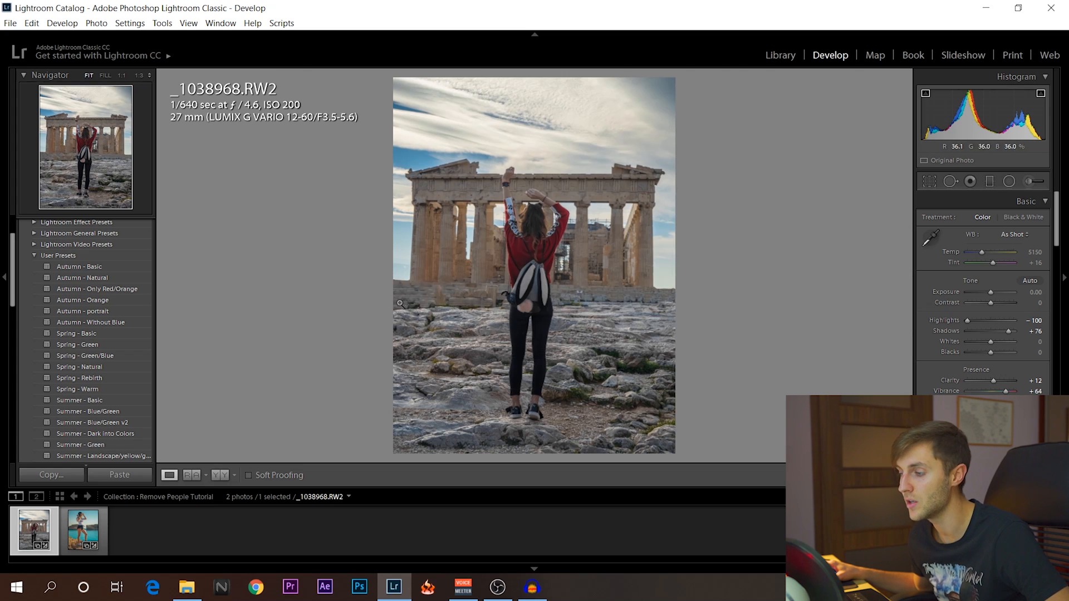
{"action": "mouse_move", "coordinate": [427, 304]}
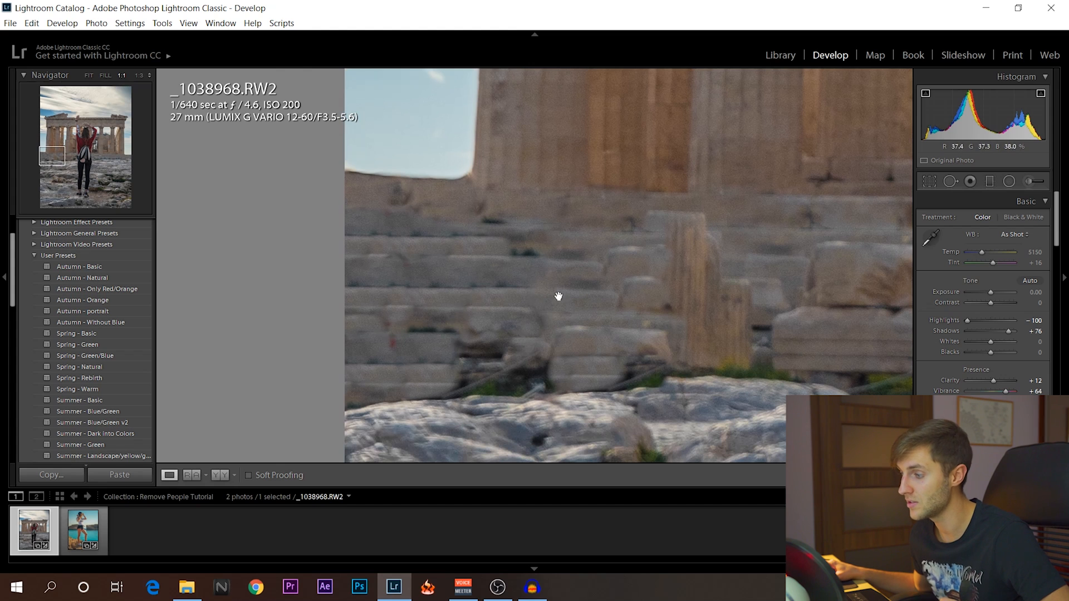
Return the Acropolis photo from the close-up to Fit view.
{"action": "left_click", "coordinate": [88, 76]}
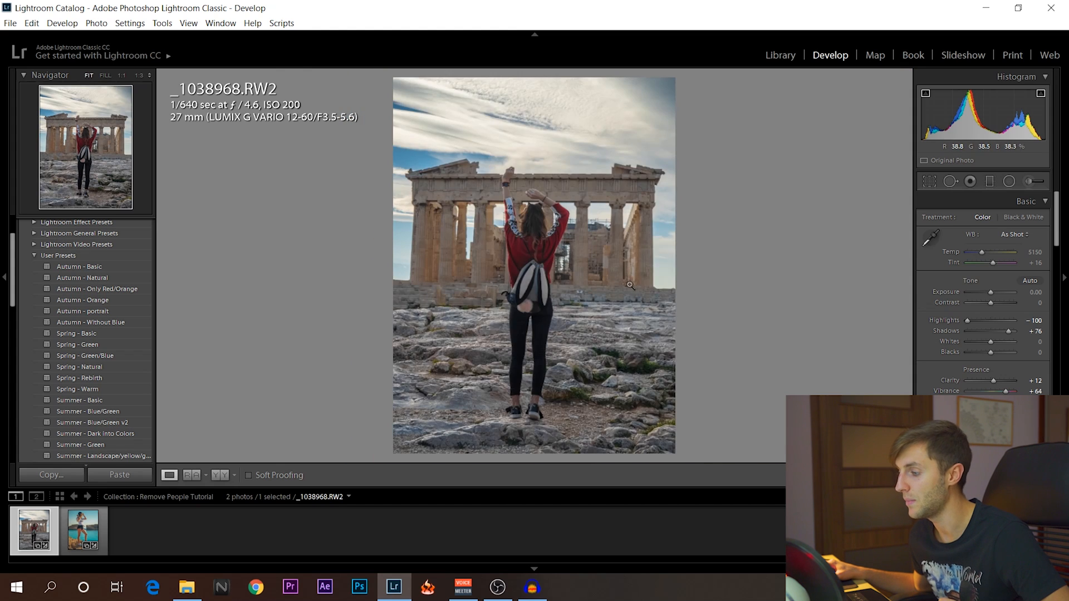
{"action": "left_click", "coordinate": [121, 76]}
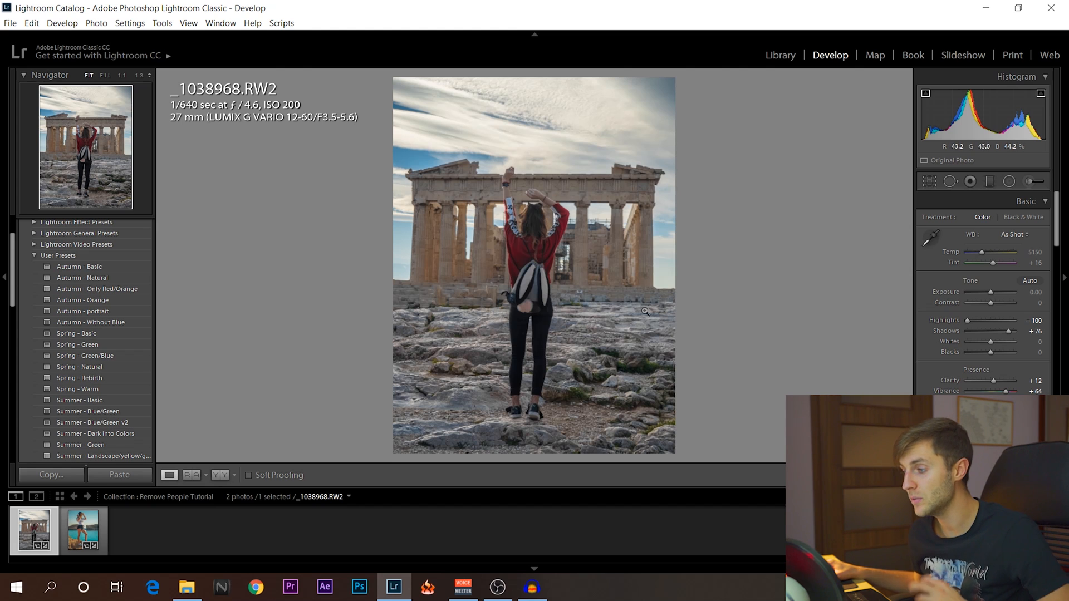
{"action": "mouse_move", "coordinate": [634, 307]}
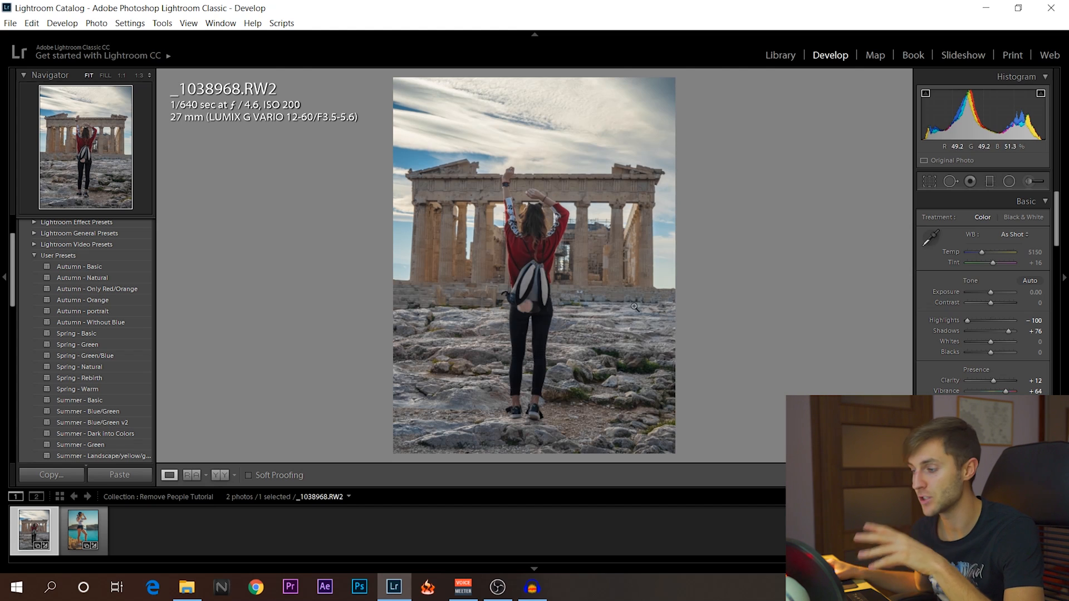
{"action": "mouse_move", "coordinate": [487, 409]}
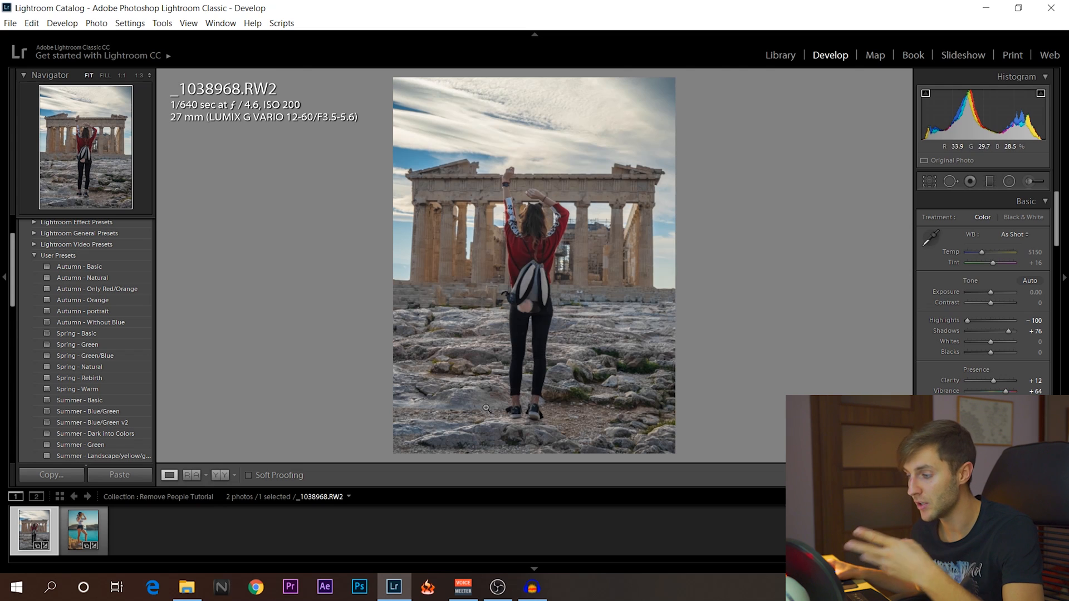
{"action": "mouse_move", "coordinate": [651, 372]}
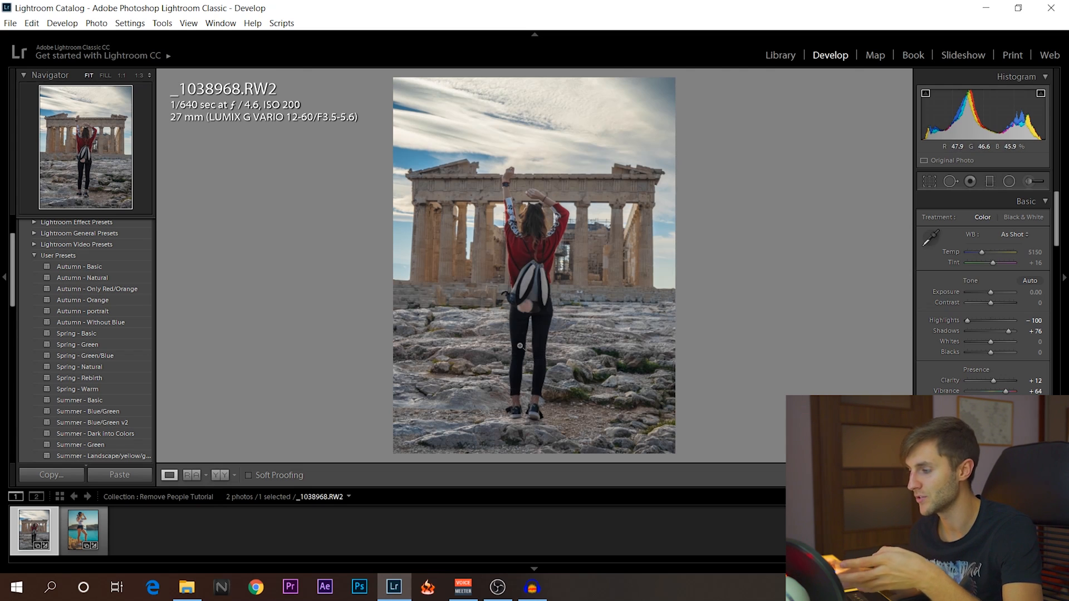
{"action": "mouse_move", "coordinate": [580, 316]}
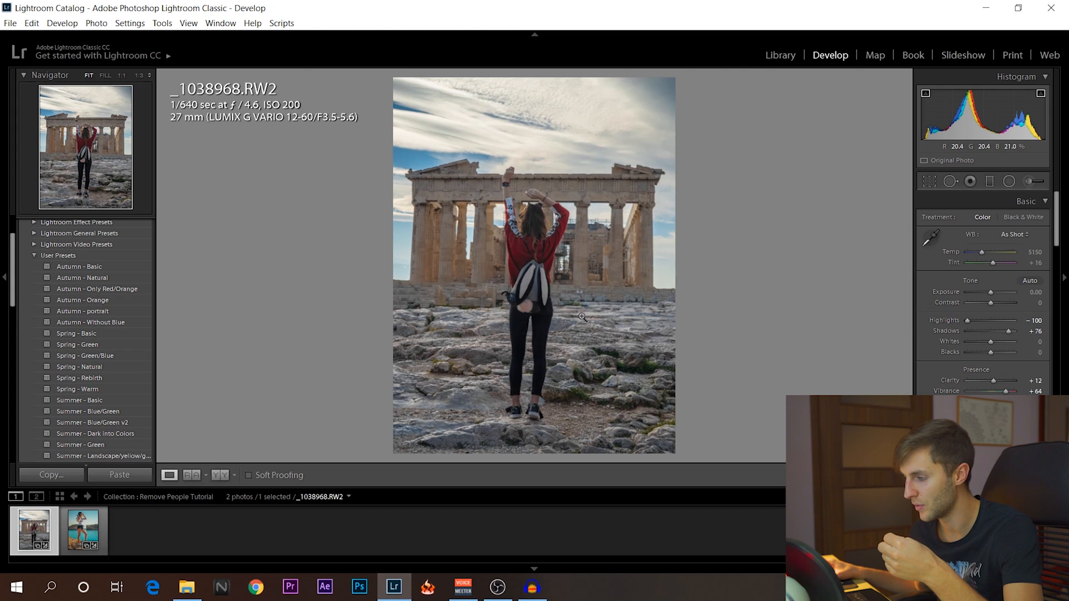
{"action": "mouse_move", "coordinate": [435, 308]}
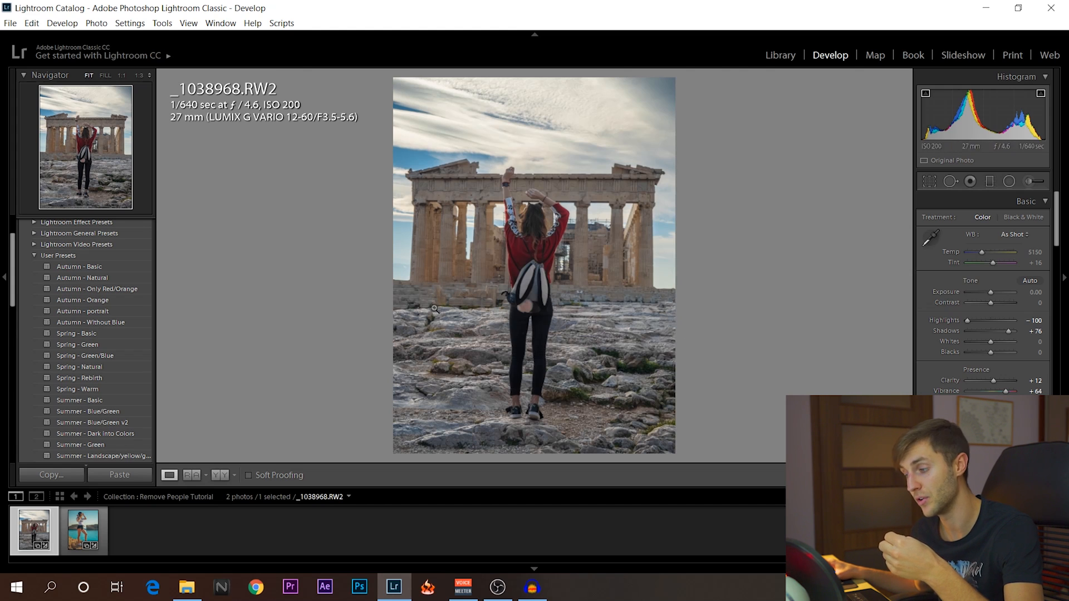
{"action": "mouse_move", "coordinate": [430, 292]}
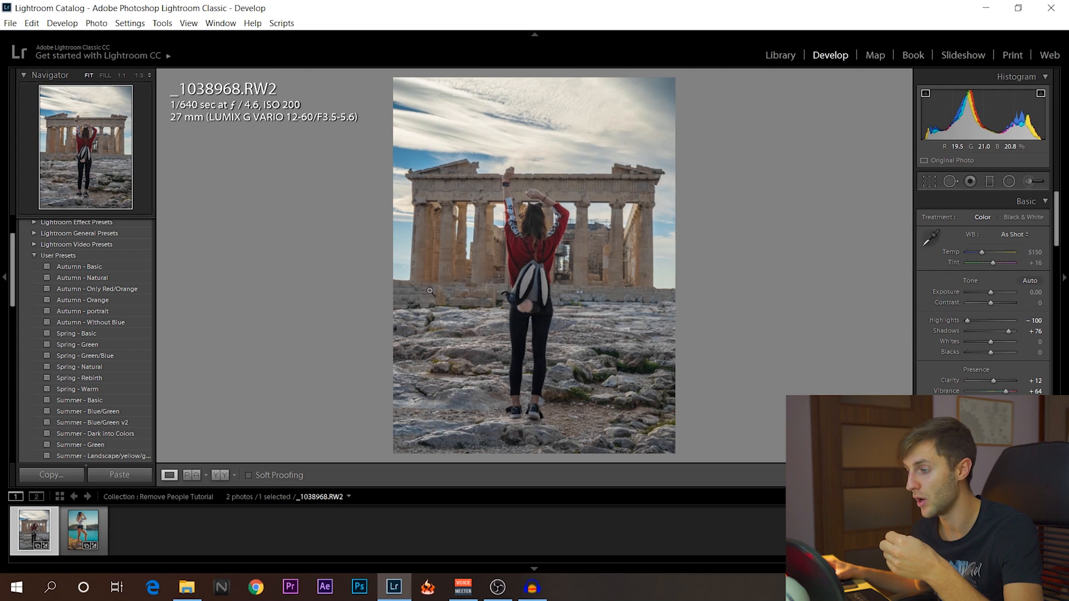
{"action": "mouse_move", "coordinate": [383, 294]}
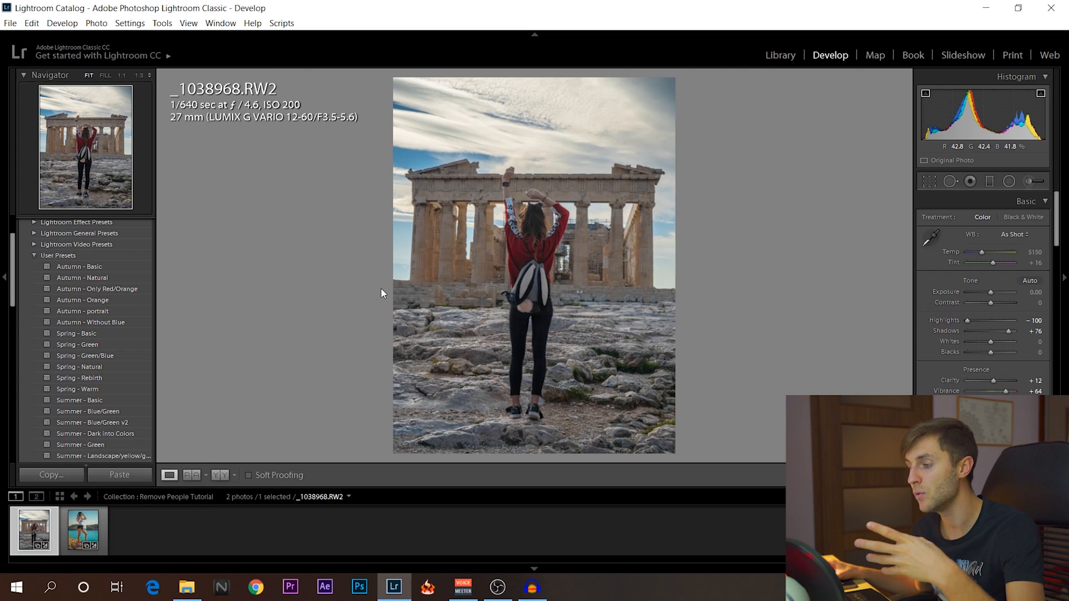